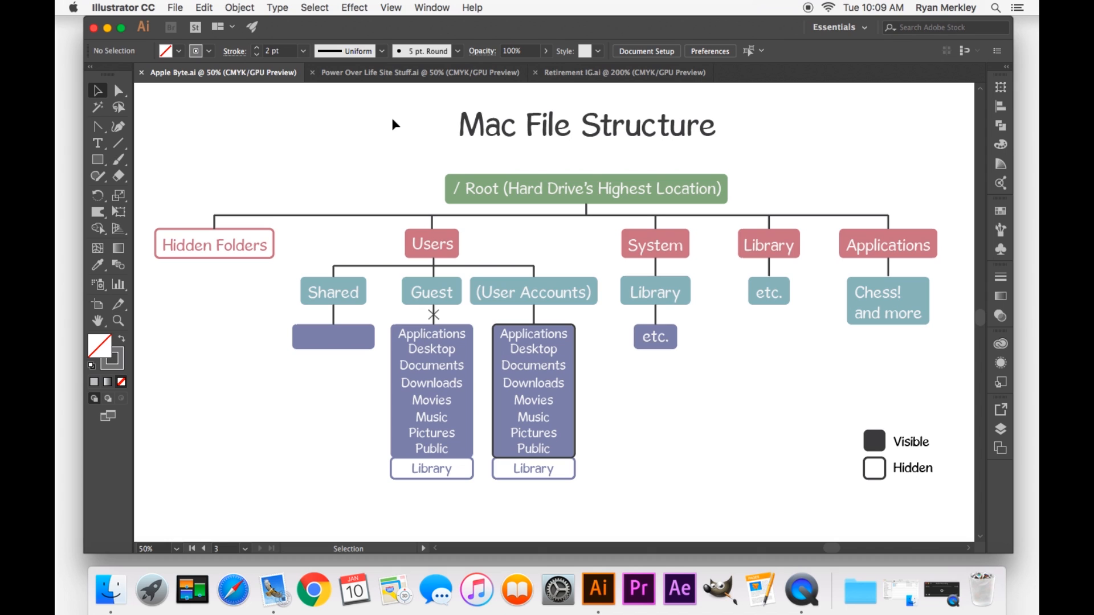
pyautogui.moveTo(426, 166)
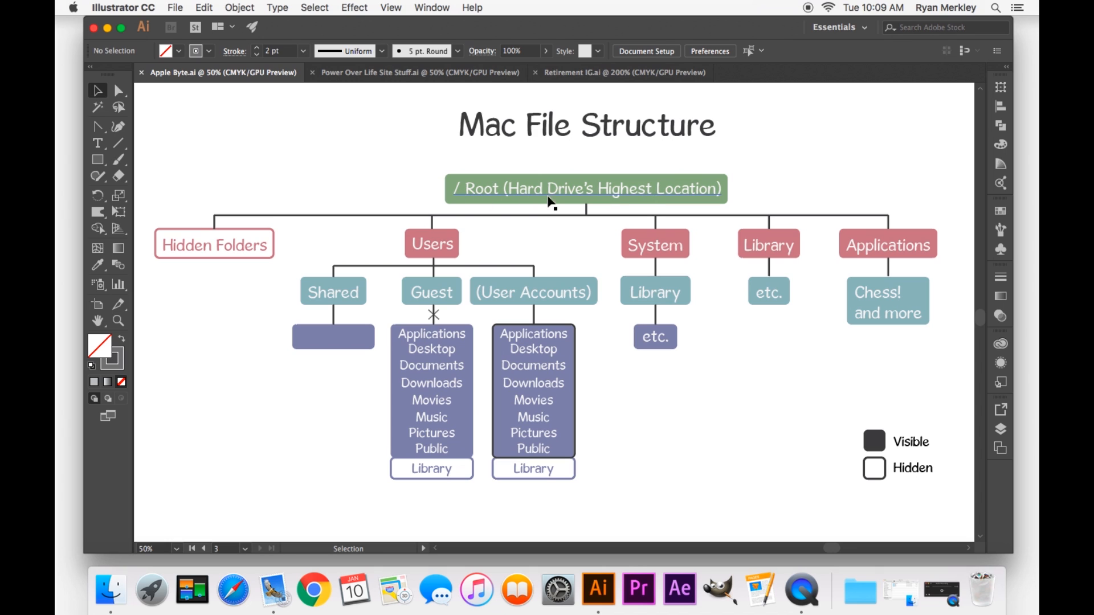
pyautogui.moveTo(432, 206)
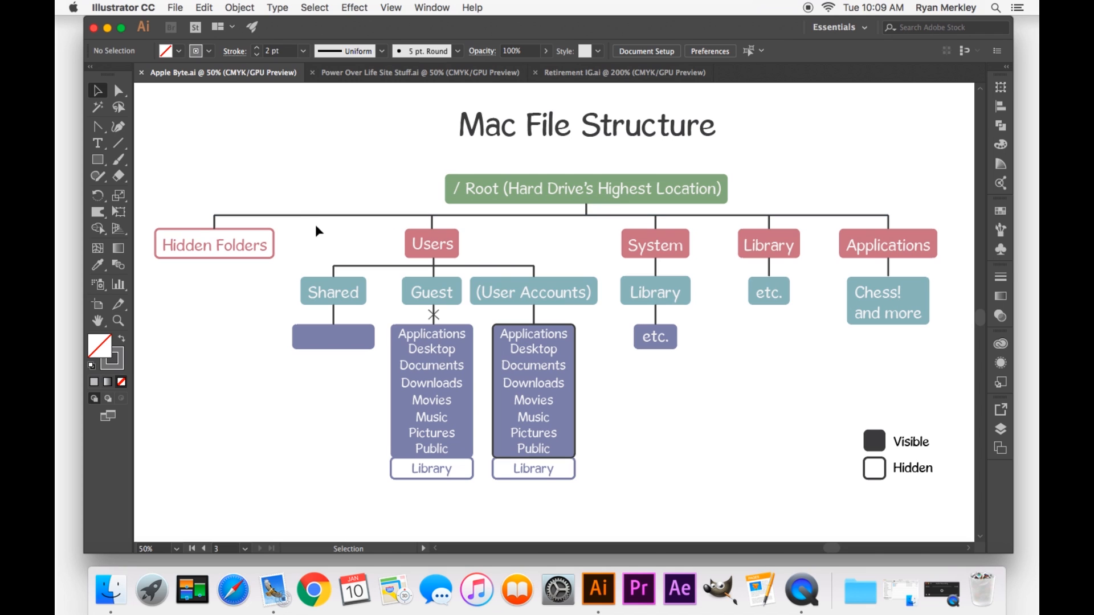
pyautogui.moveTo(559, 218)
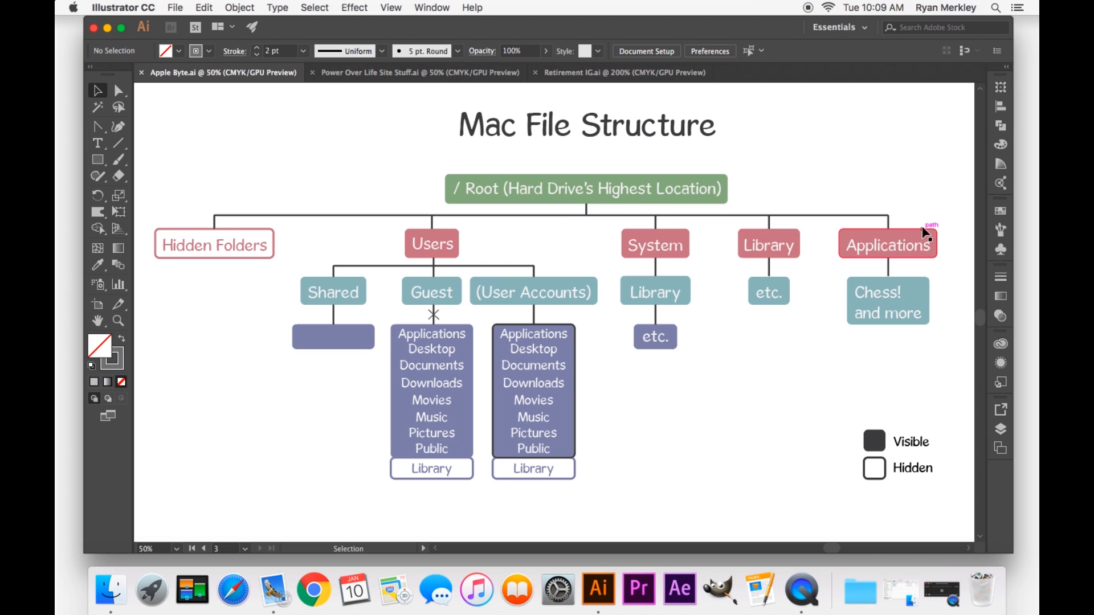
pyautogui.moveTo(783, 253)
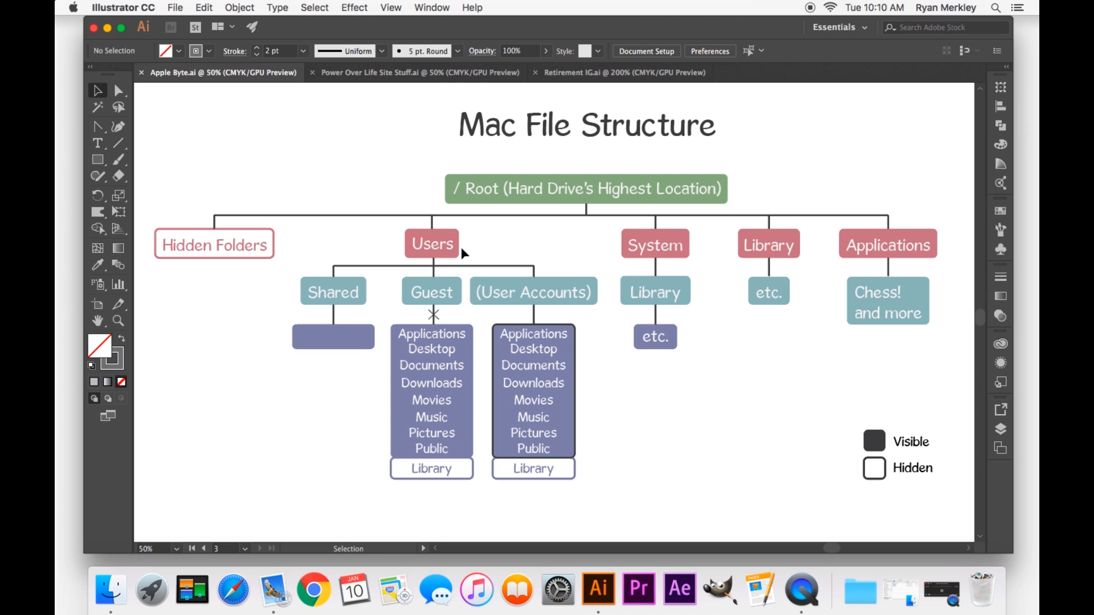
pyautogui.moveTo(285, 237)
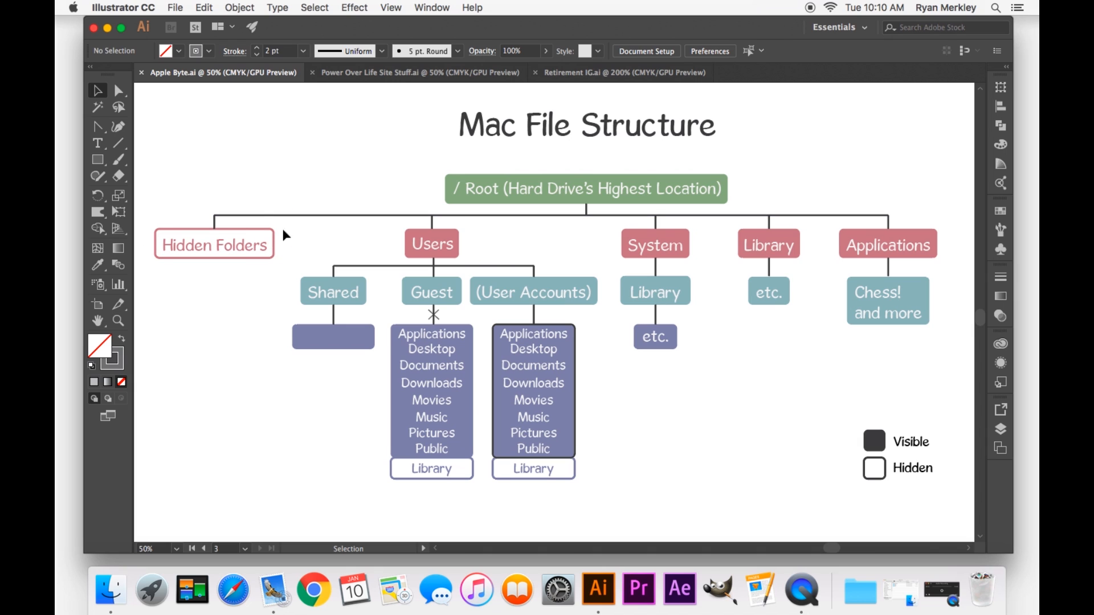
pyautogui.moveTo(565, 246)
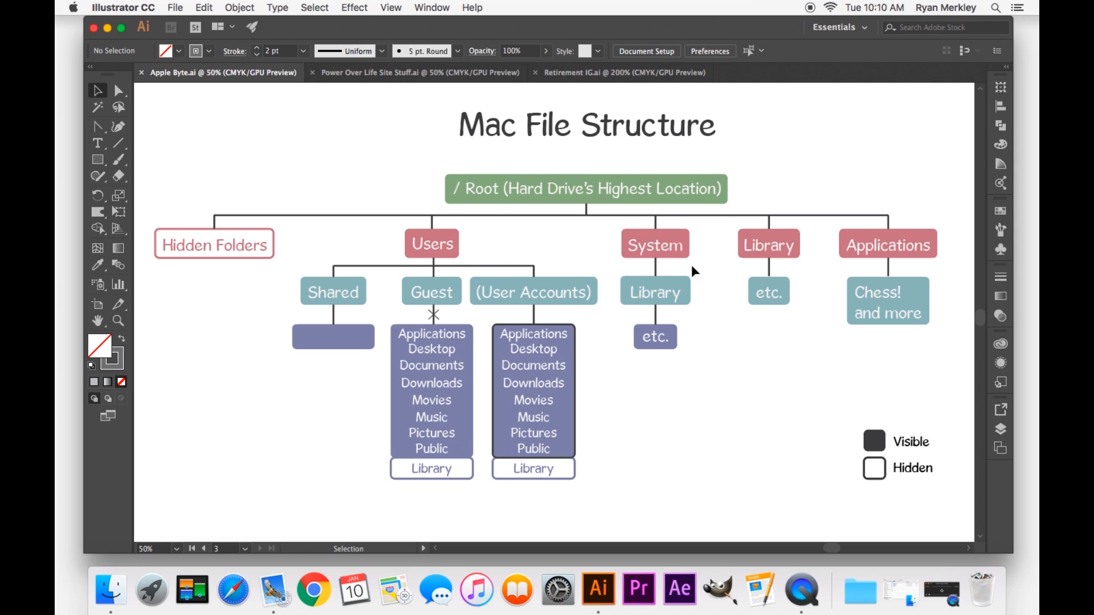
pyautogui.moveTo(683, 229)
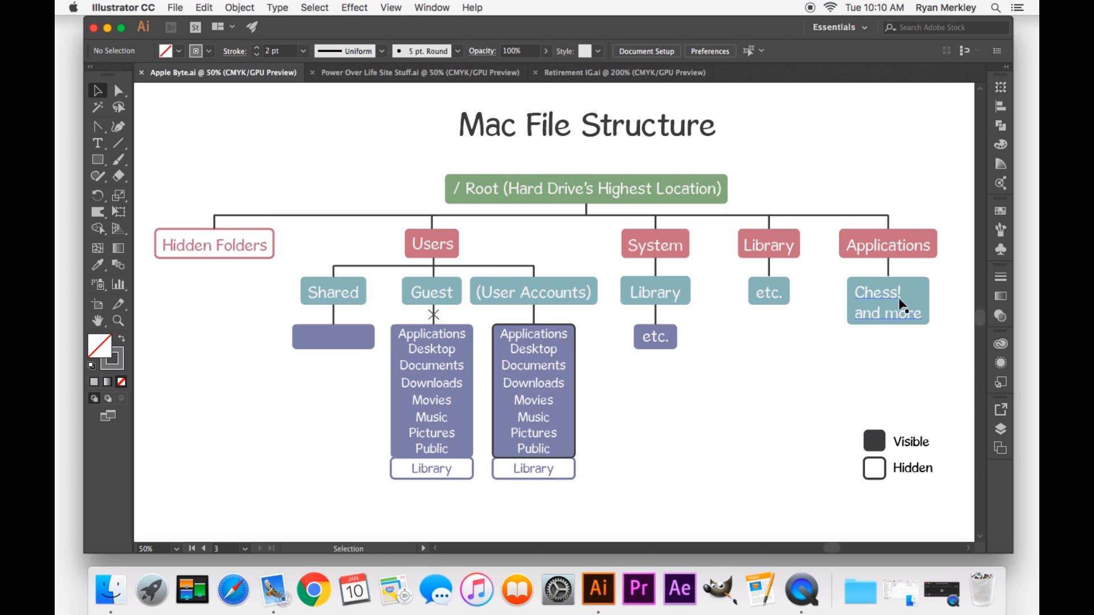
pyautogui.moveTo(889, 322)
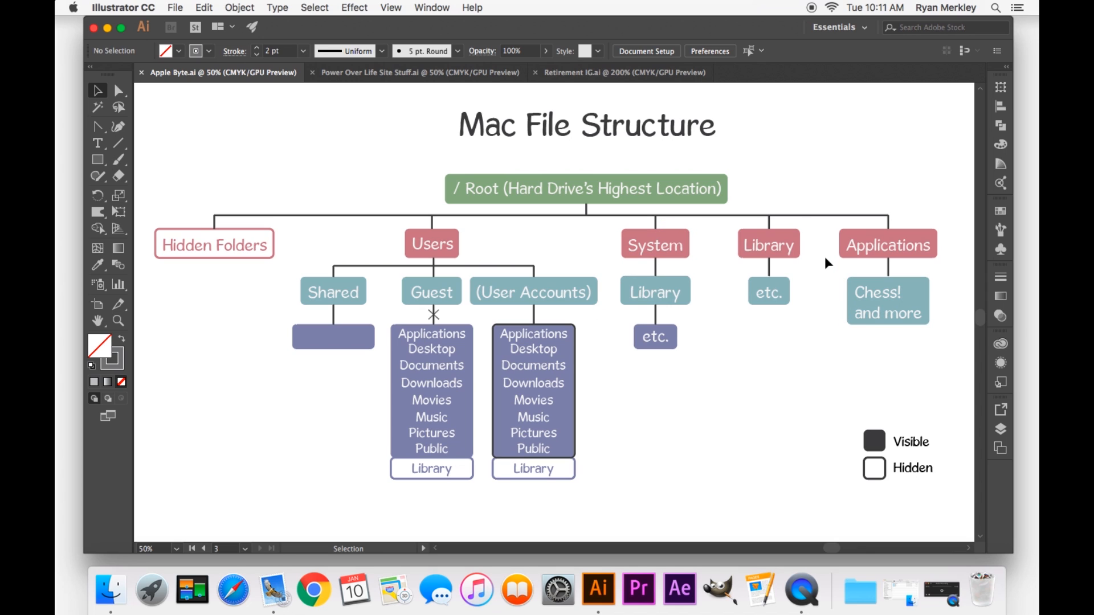
pyautogui.moveTo(942, 235)
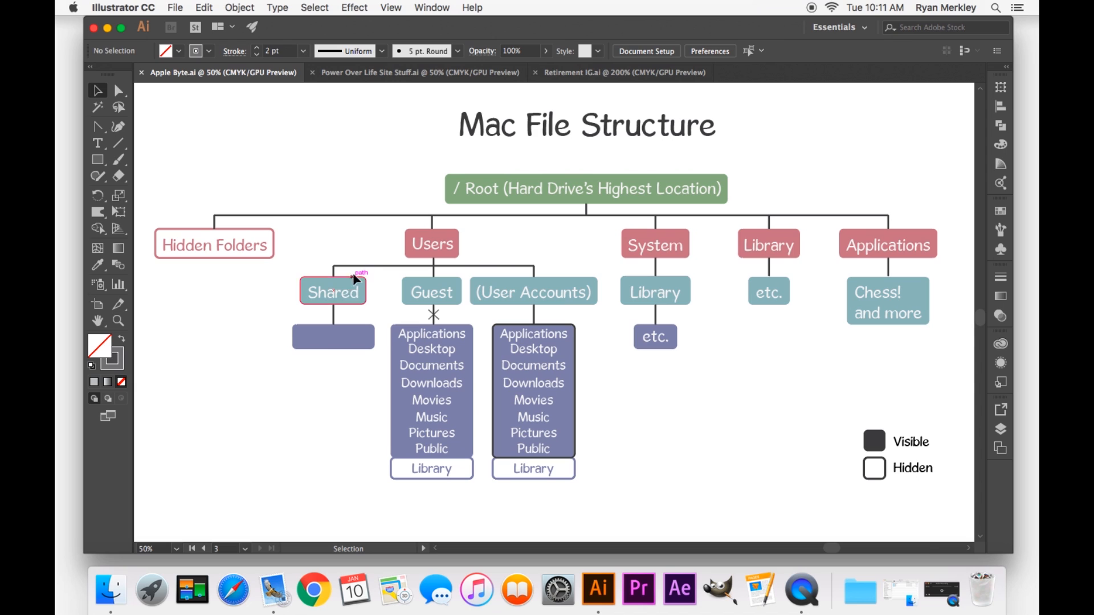
pyautogui.moveTo(339, 313)
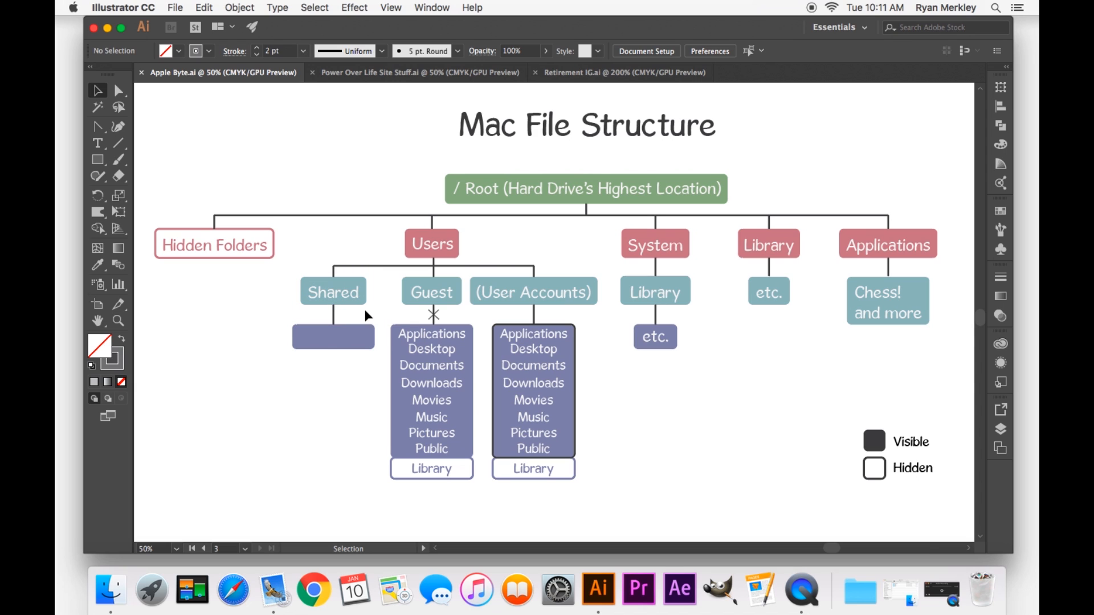
pyautogui.moveTo(383, 319)
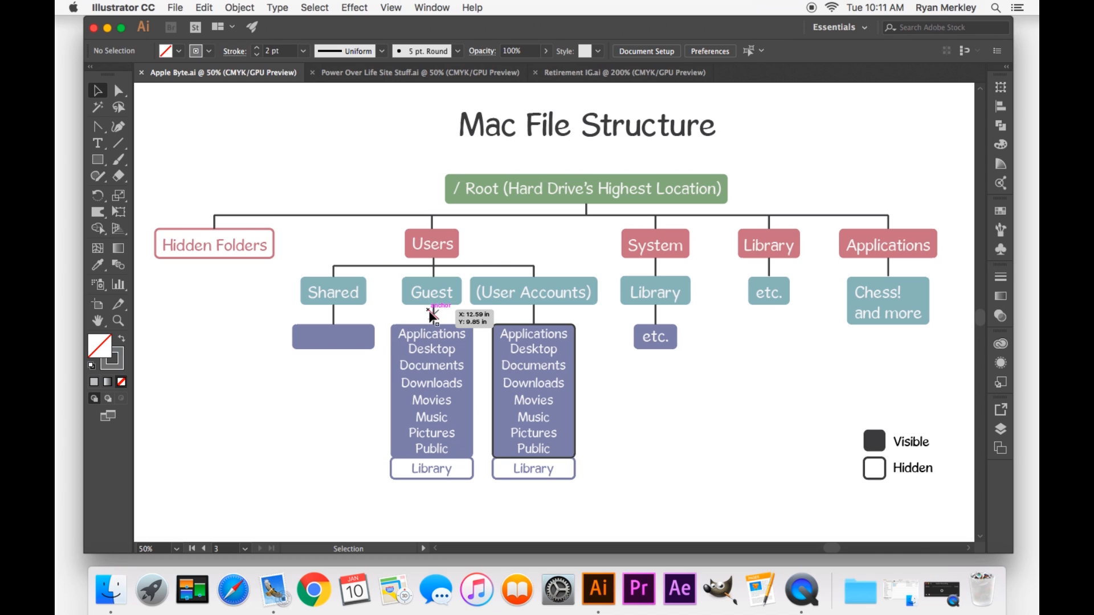
pyautogui.moveTo(458, 316)
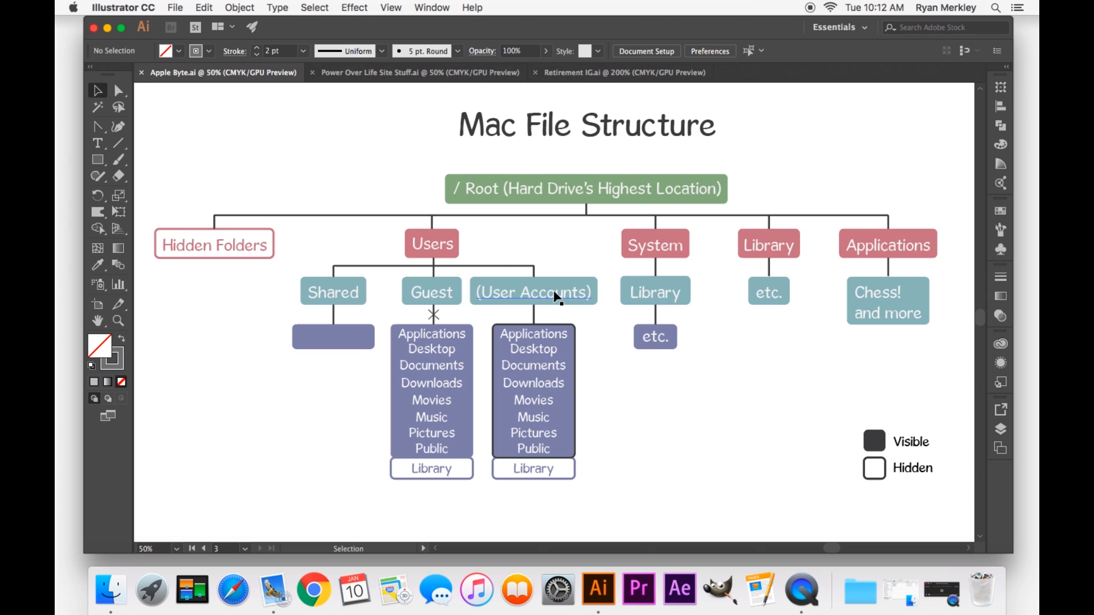
pyautogui.moveTo(509, 308)
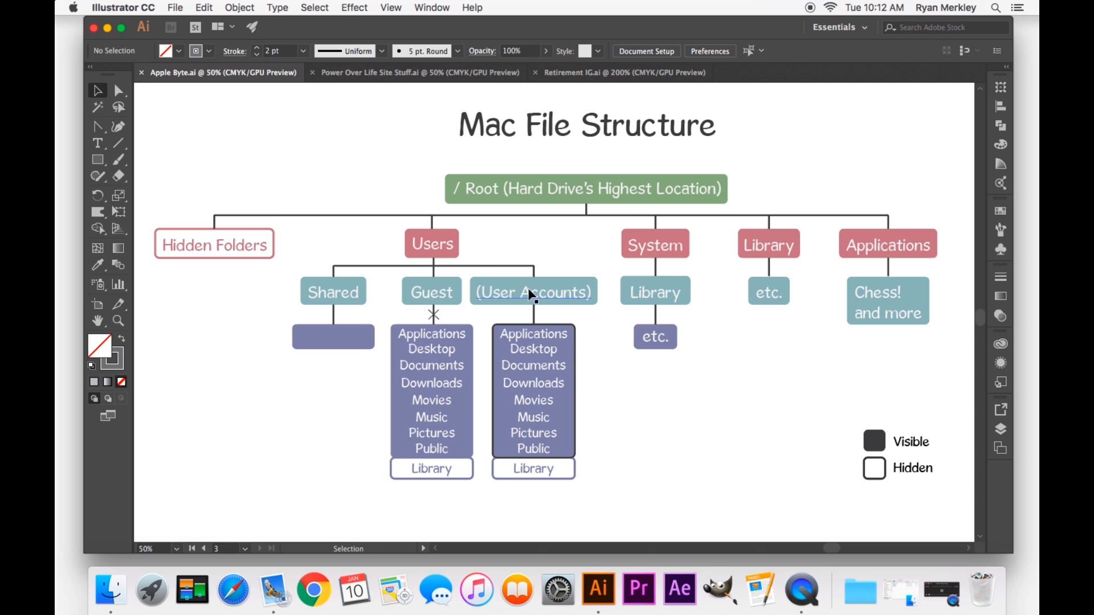
pyautogui.moveTo(555, 305)
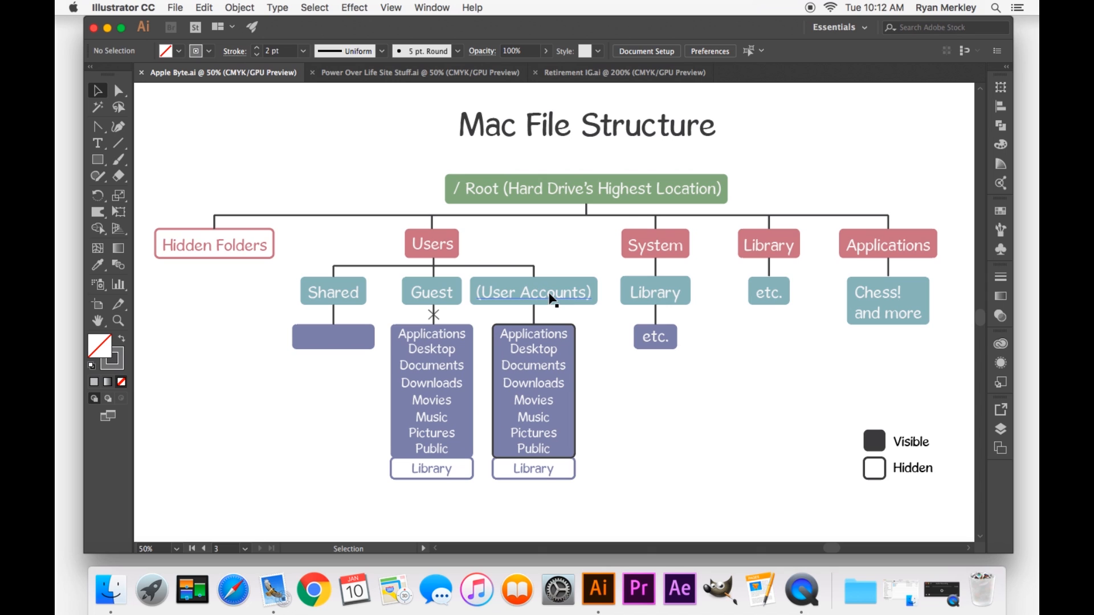
pyautogui.moveTo(545, 353)
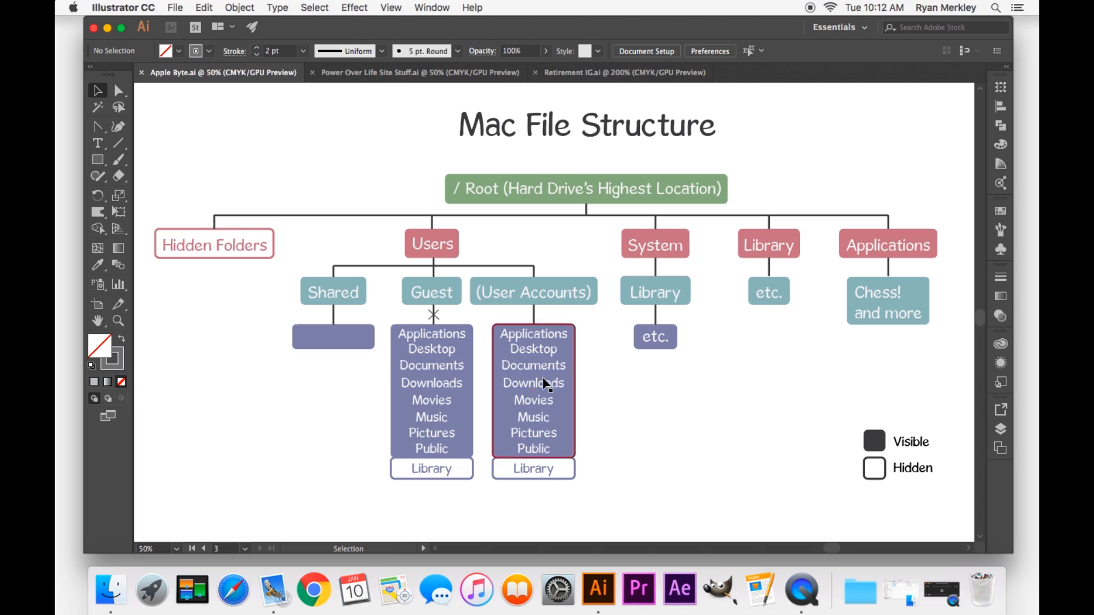
pyautogui.moveTo(566, 439)
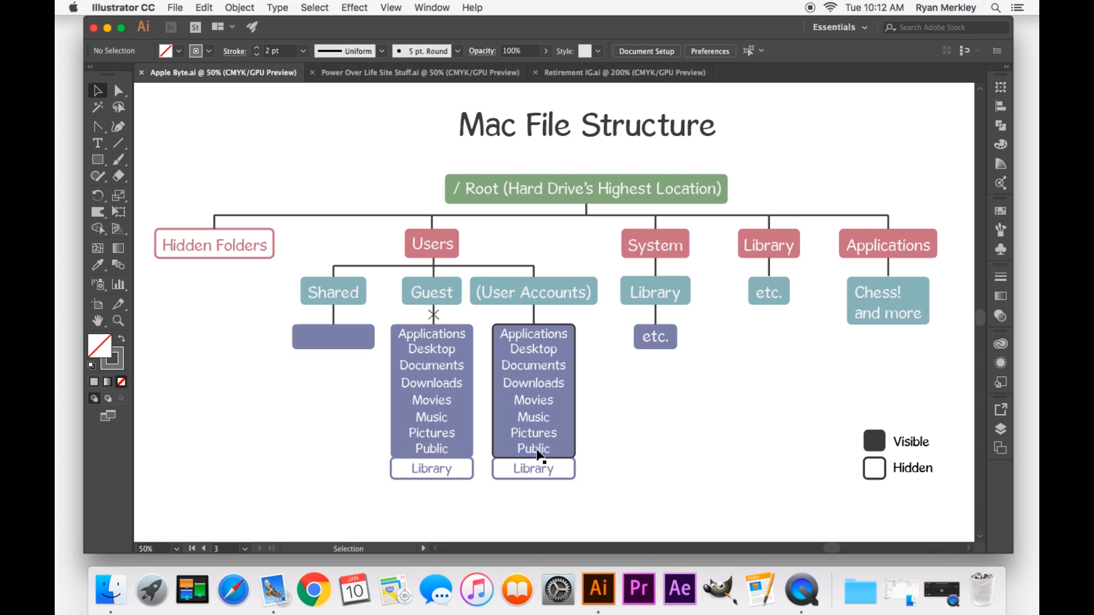
pyautogui.moveTo(580, 474)
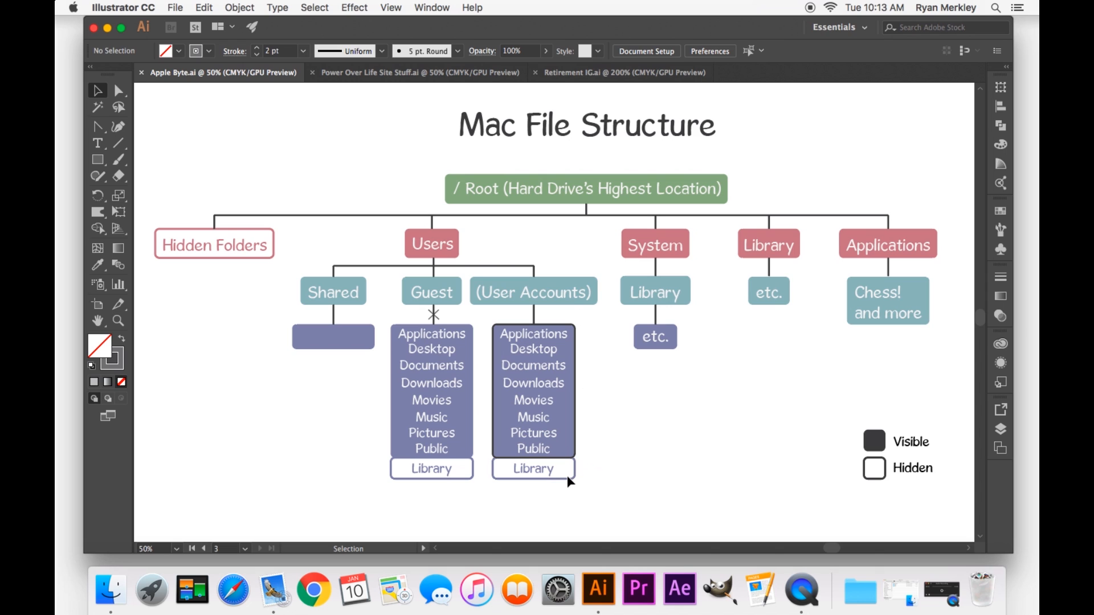
pyautogui.moveTo(561, 474)
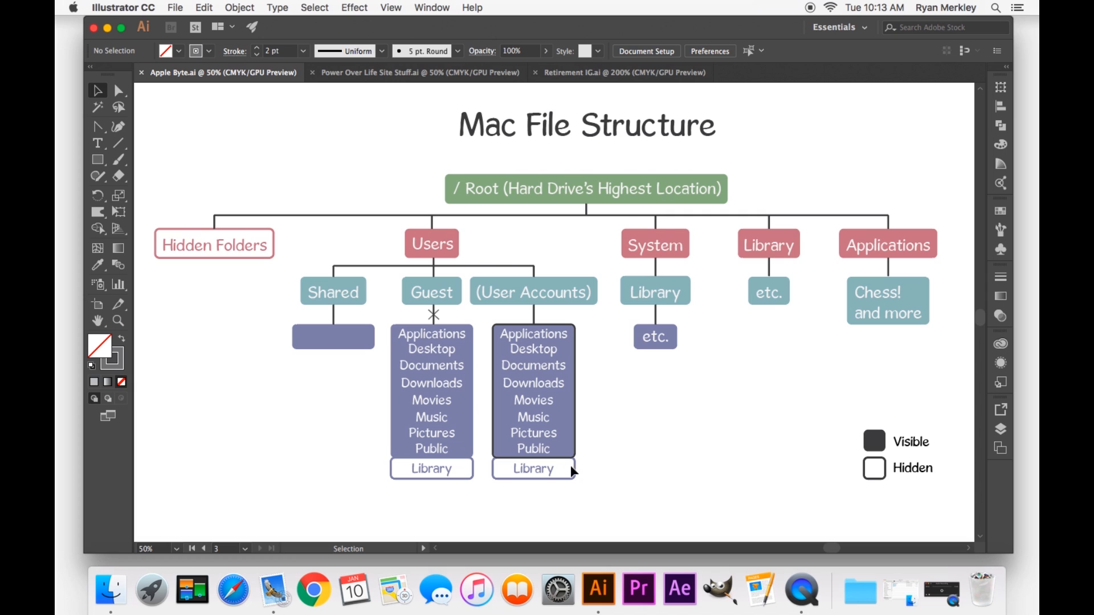
pyautogui.moveTo(746, 303)
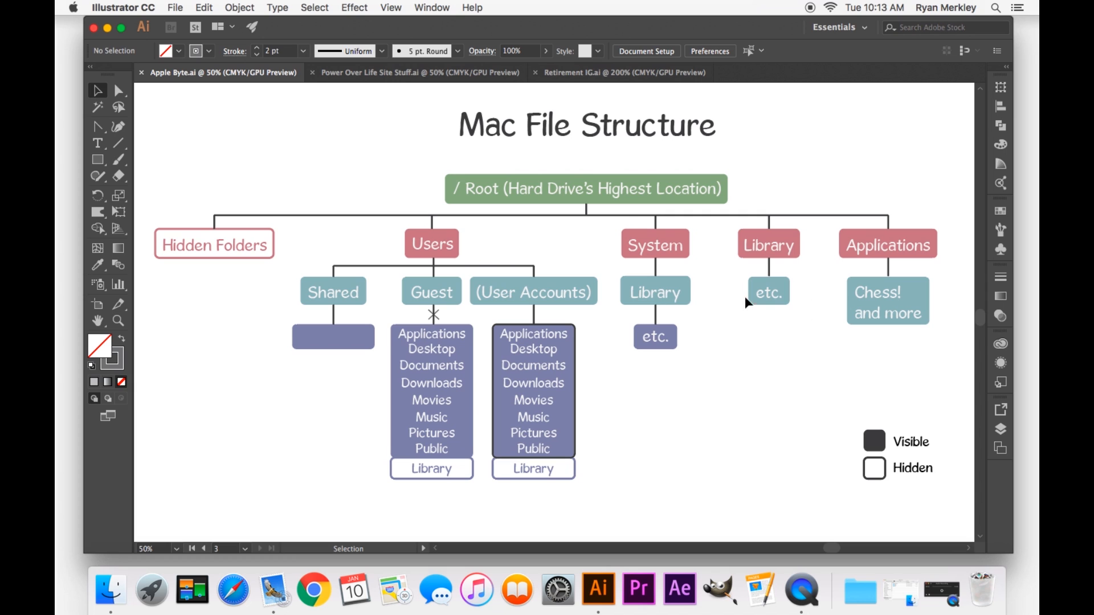
pyautogui.moveTo(581, 491)
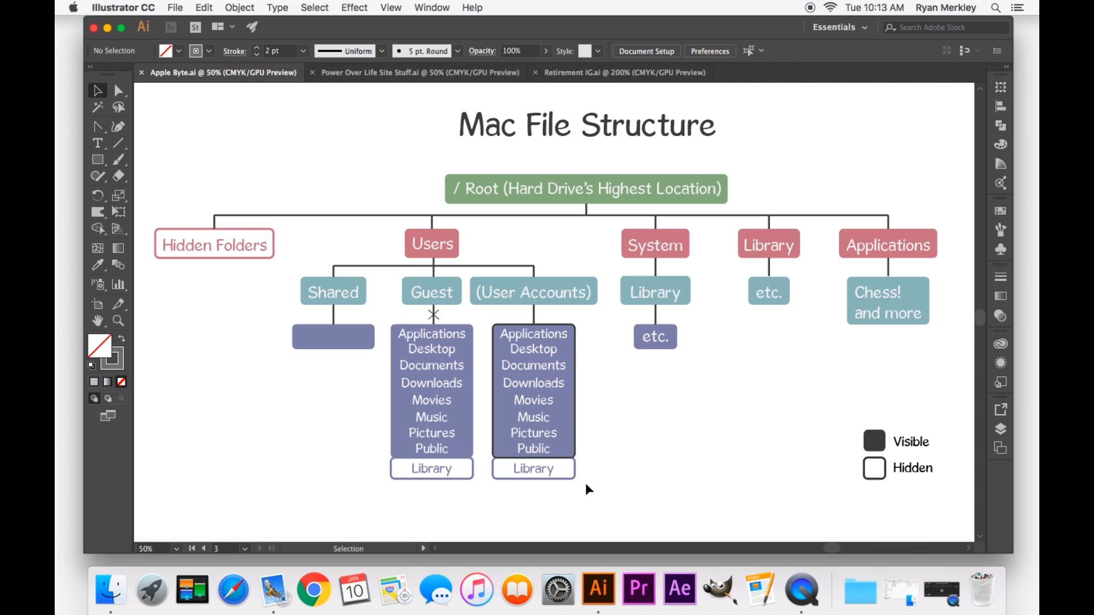
pyautogui.moveTo(683, 472)
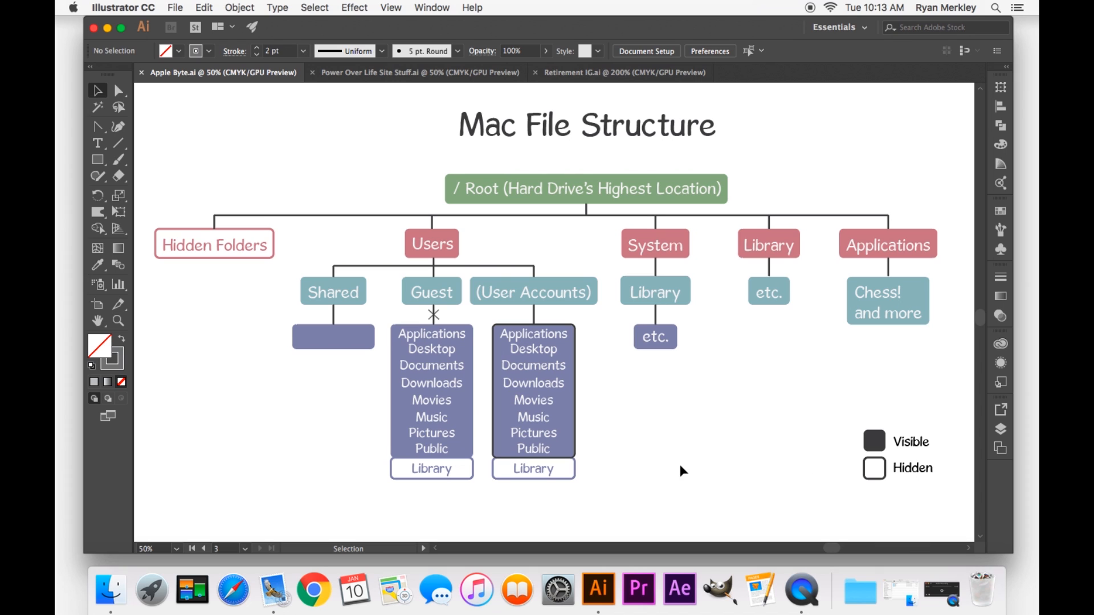
pyautogui.moveTo(737, 226)
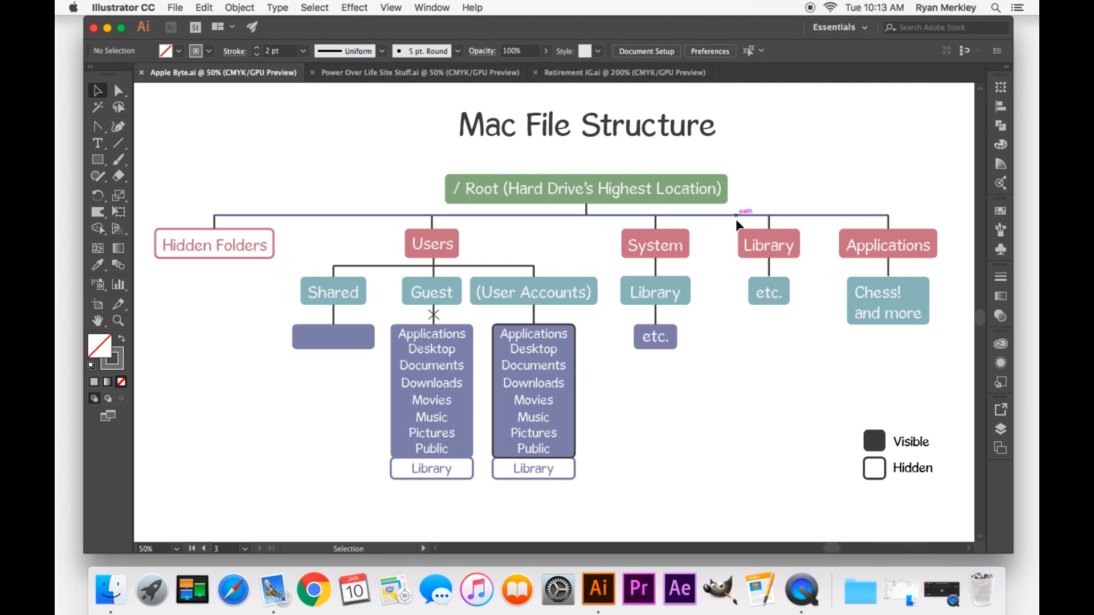
pyautogui.moveTo(772, 248)
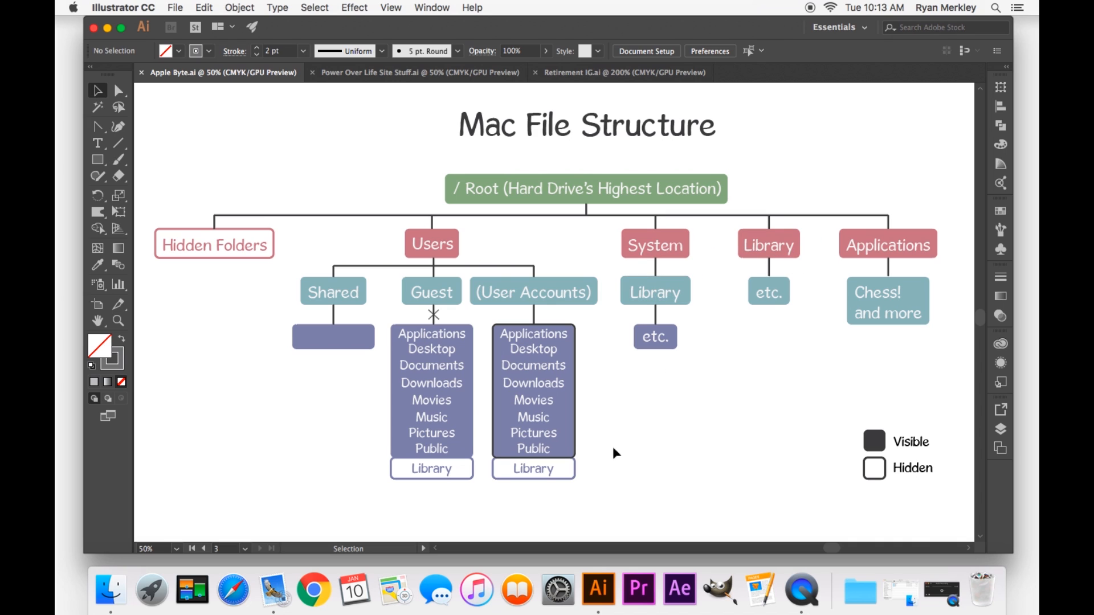
pyautogui.moveTo(603, 478)
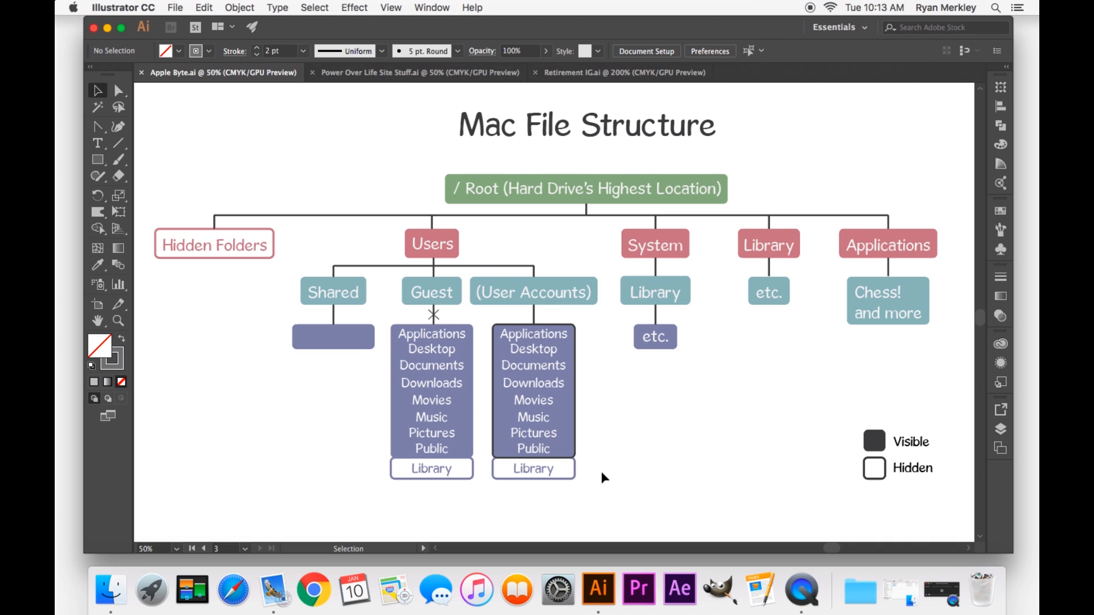
pyautogui.moveTo(604, 479)
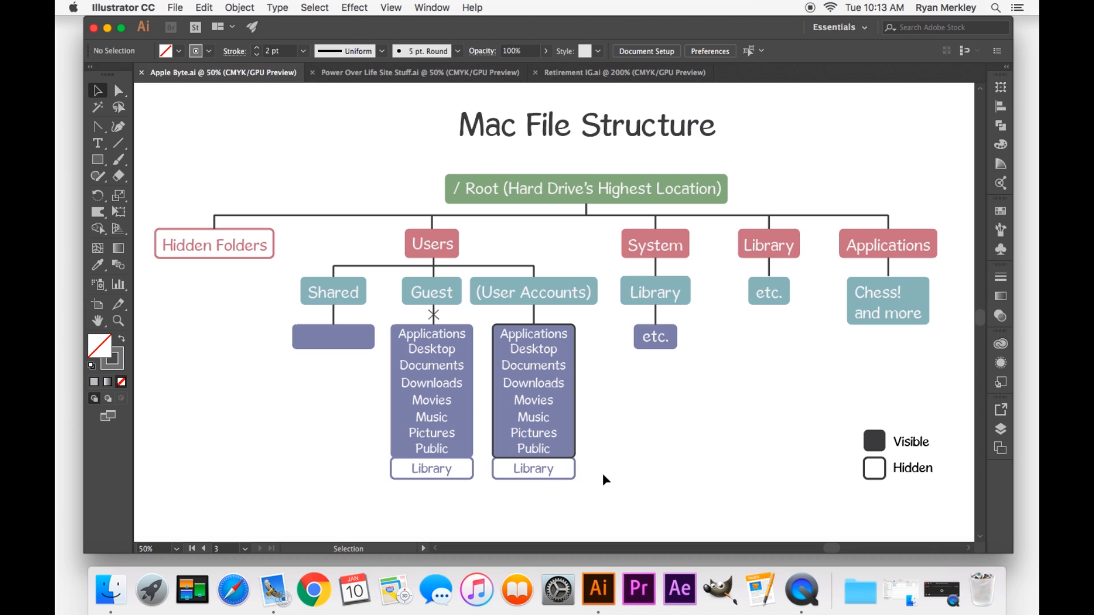
pyautogui.moveTo(686, 353)
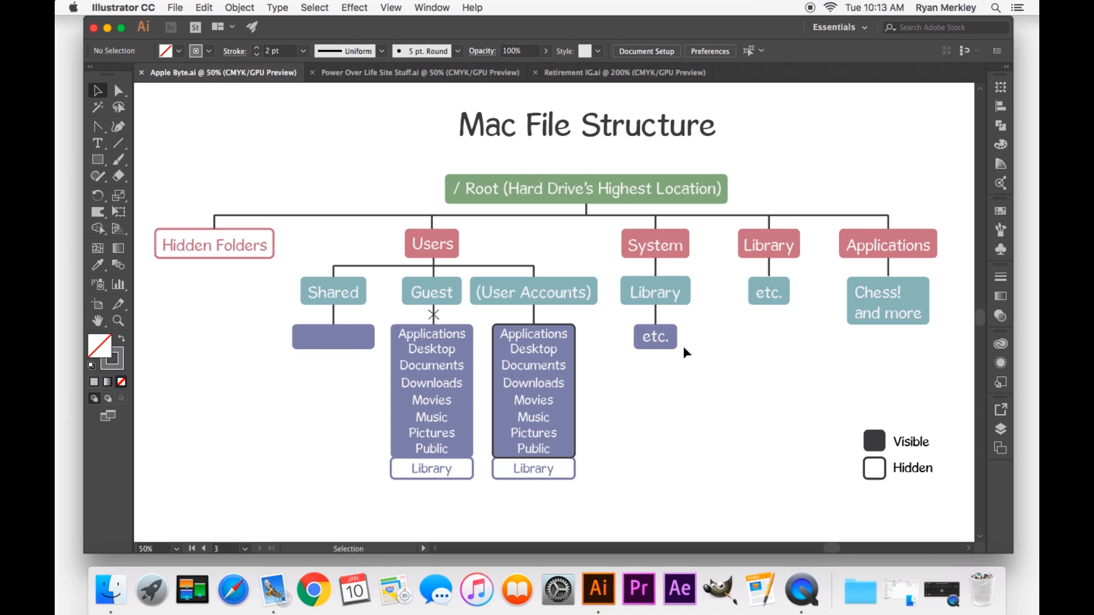
pyautogui.moveTo(588, 472)
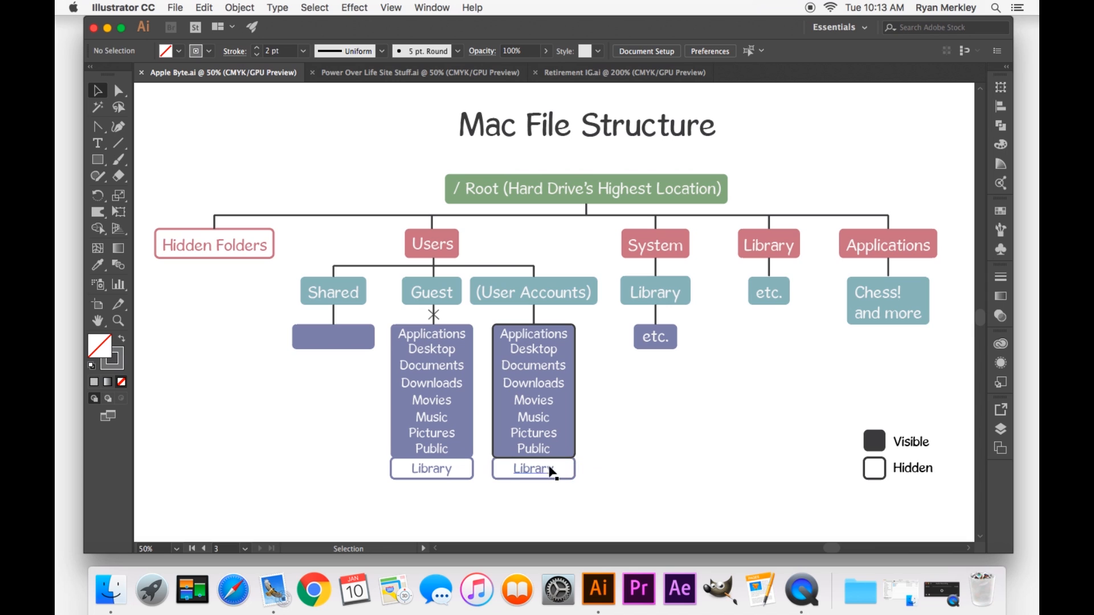
pyautogui.moveTo(623, 473)
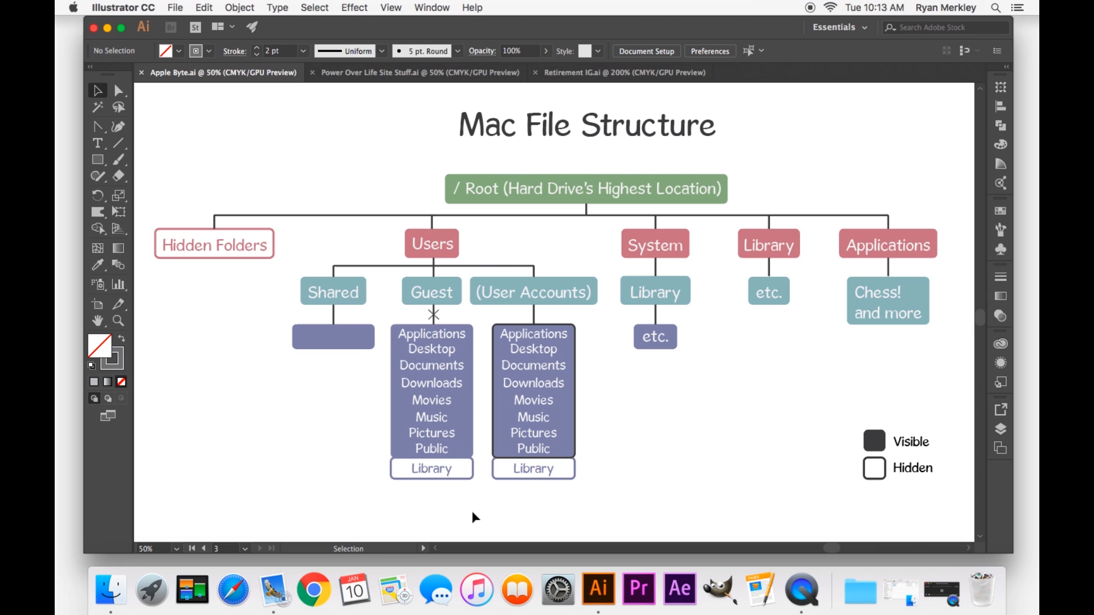
pyautogui.moveTo(111, 598)
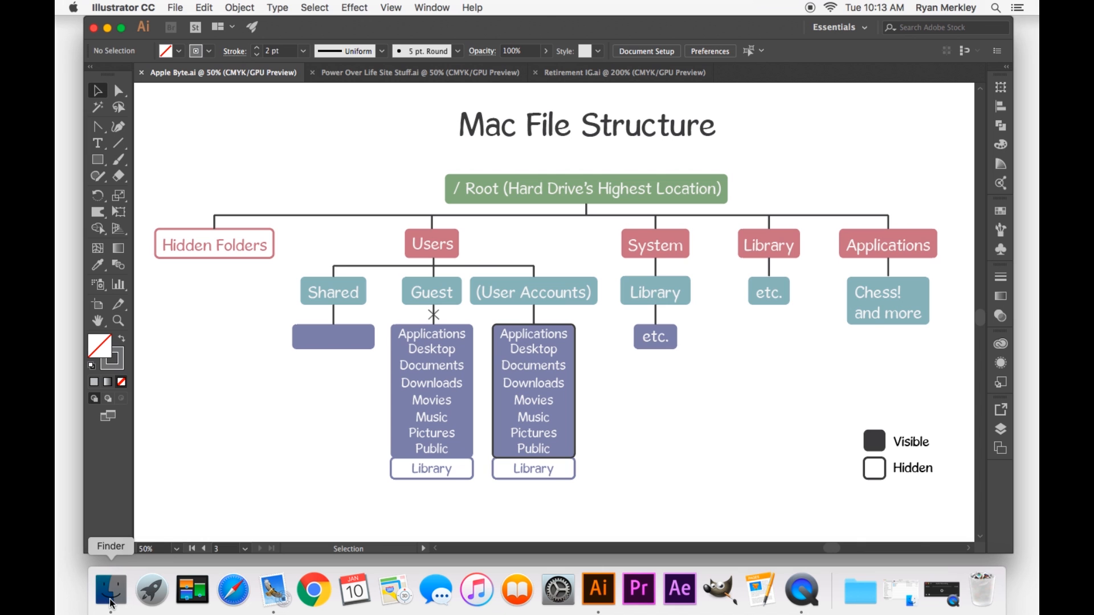
# - Open Finder on Merk Disk, expand Applications and select the Chess app
pyautogui.click(111, 596)
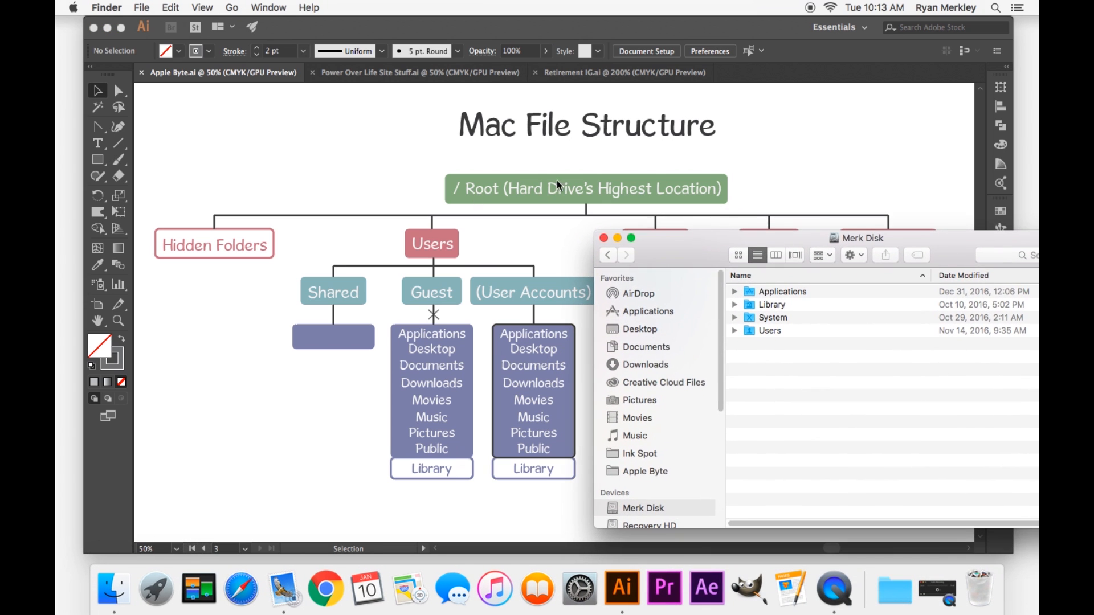
pyautogui.moveTo(879, 240)
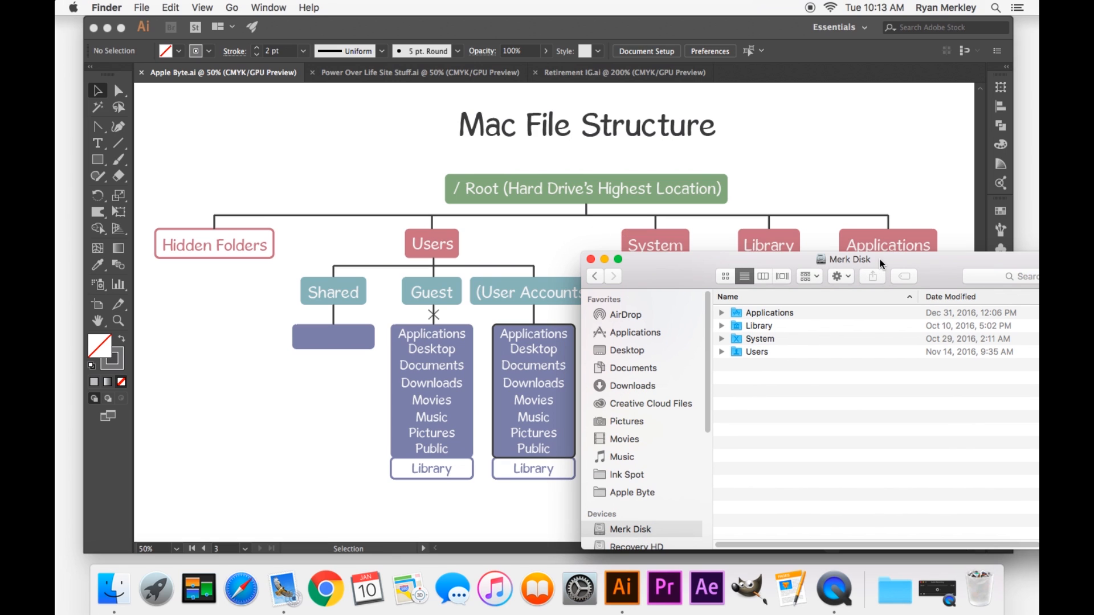
pyautogui.moveTo(800, 314)
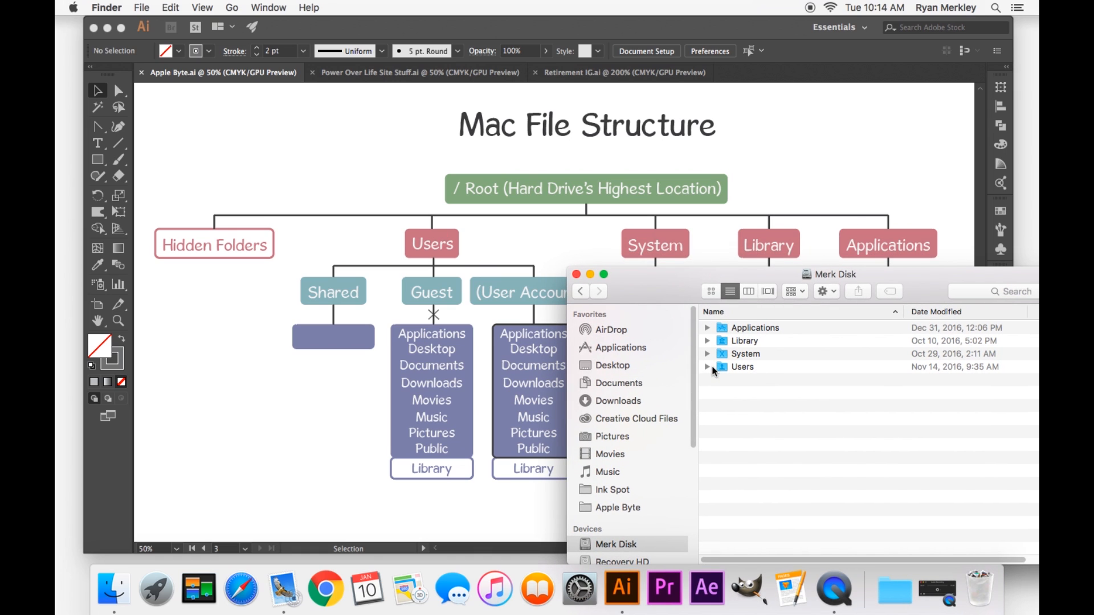
pyautogui.click(708, 327)
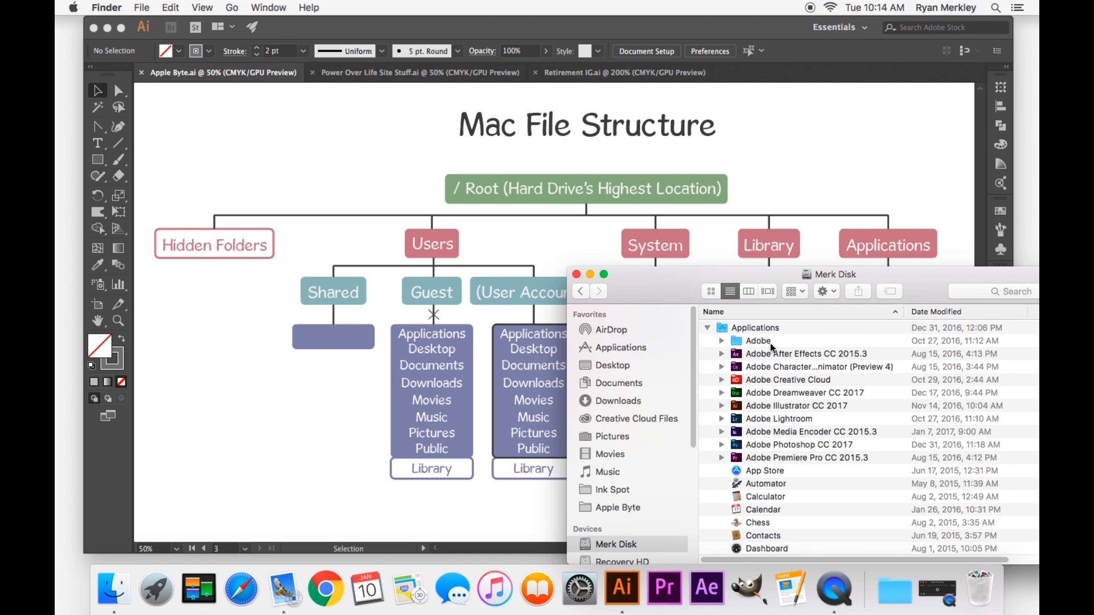
pyautogui.scroll(-3)
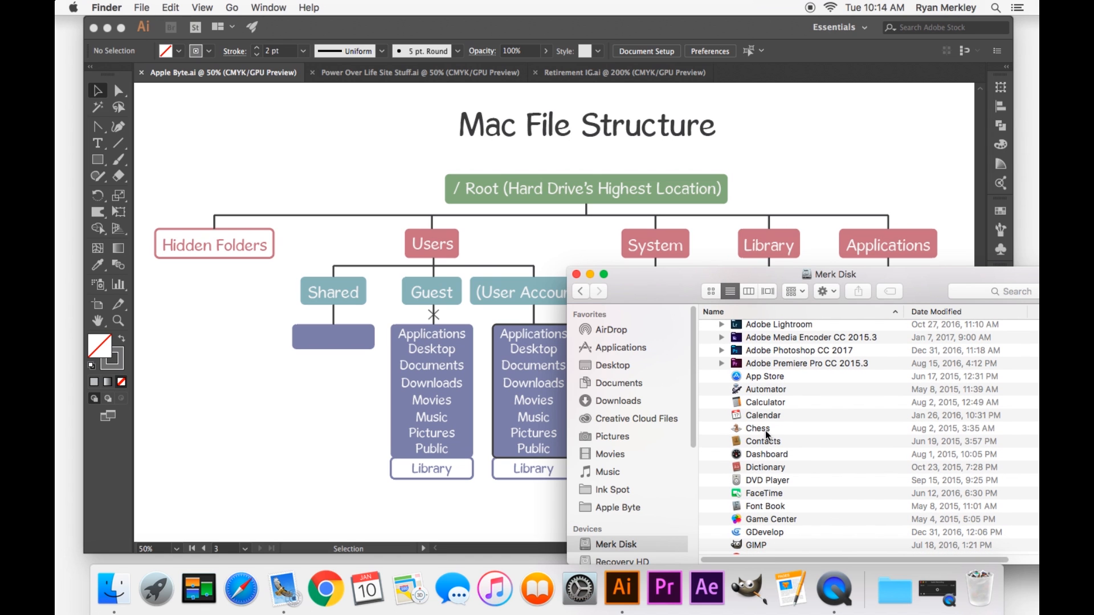
pyautogui.click(757, 429)
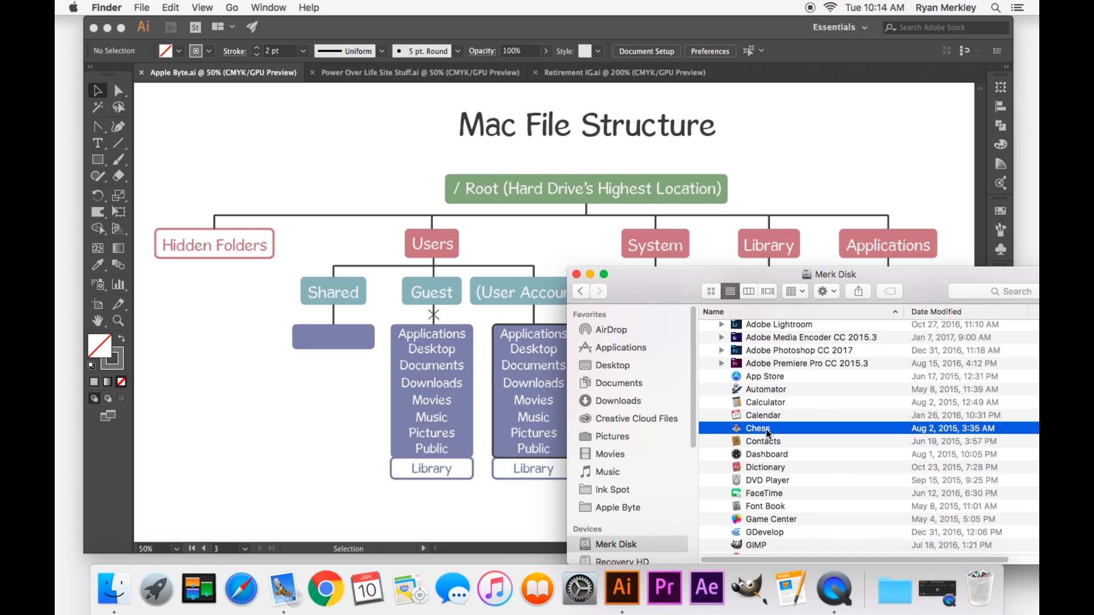
# - Collapse Applications and expand Users to show Guest, ryanmerkley, Shared and test
pyautogui.click(709, 327)
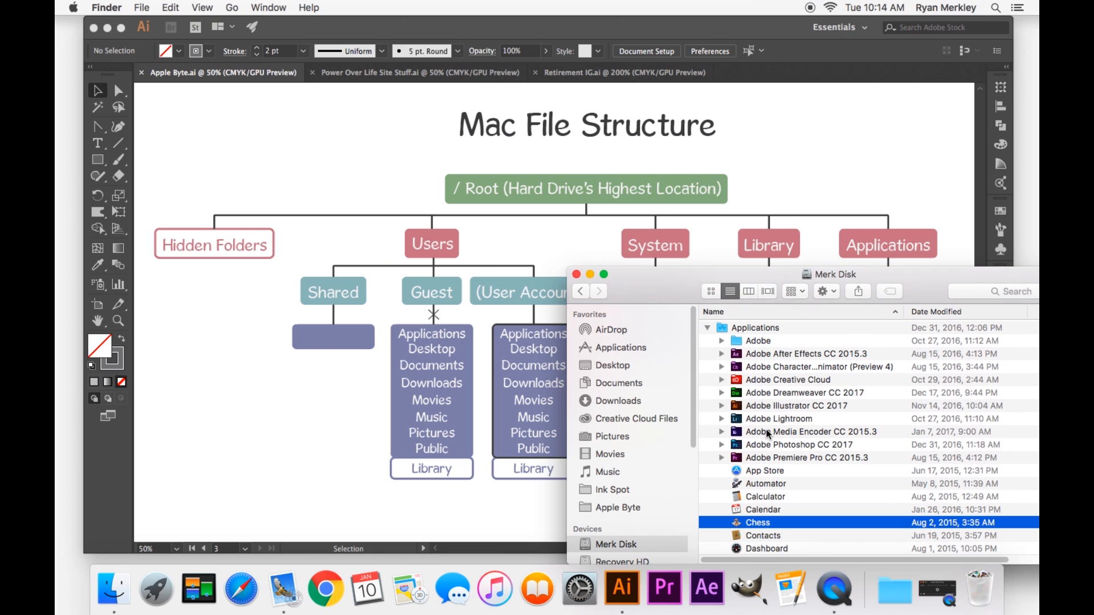
pyautogui.click(721, 328)
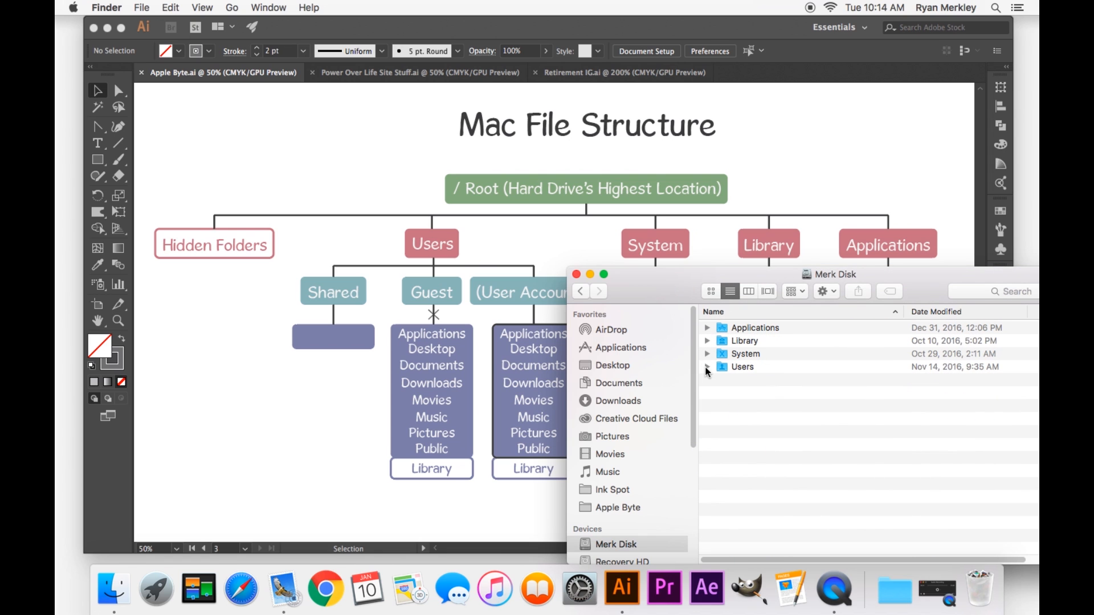
pyautogui.click(707, 367)
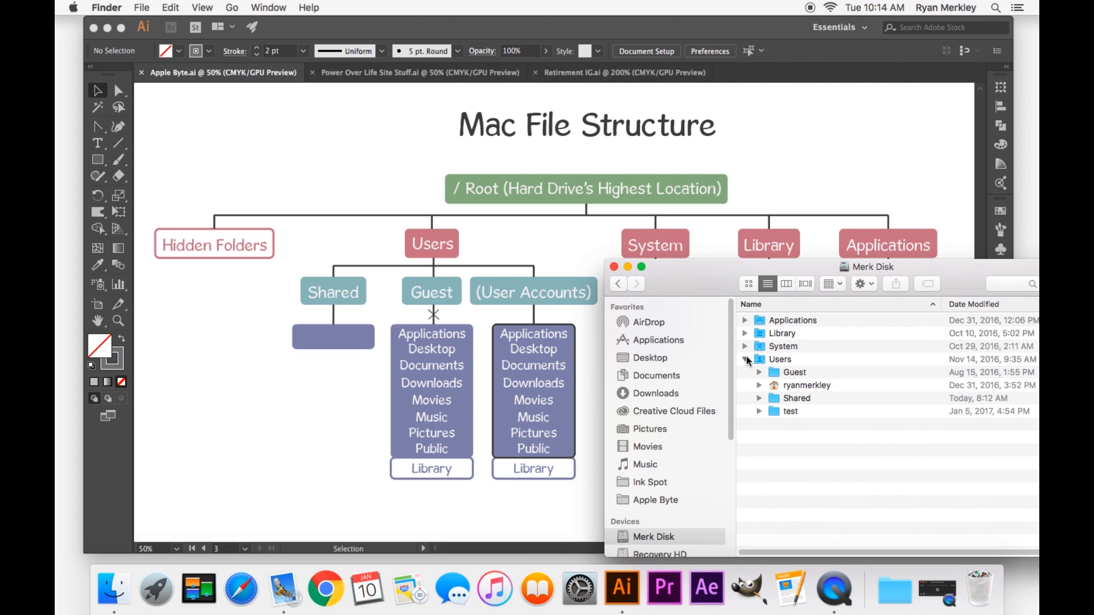
pyautogui.click(746, 360)
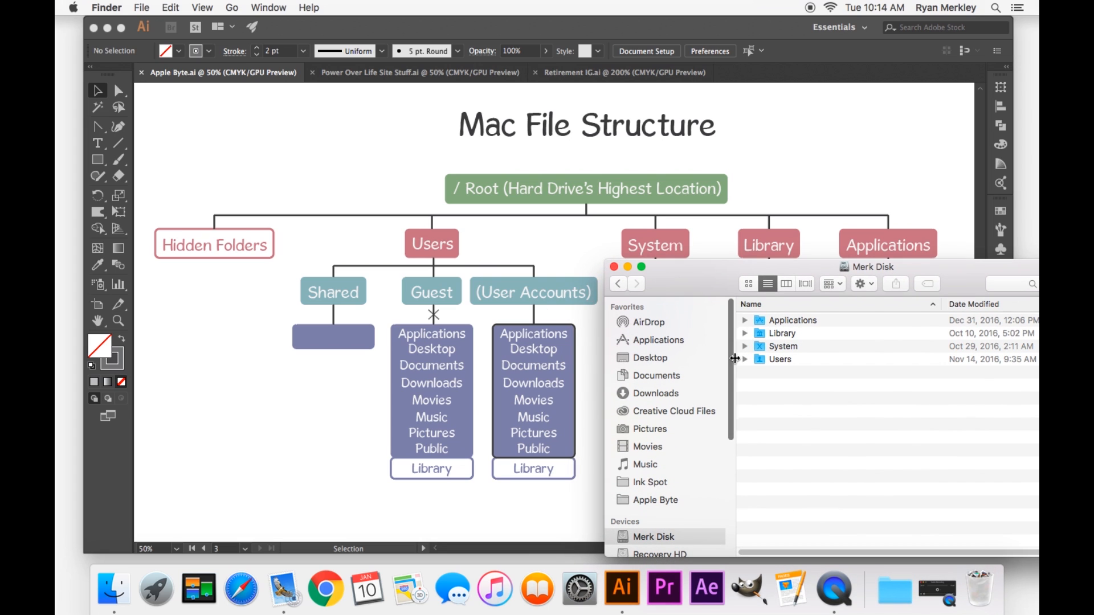
pyautogui.click(745, 360)
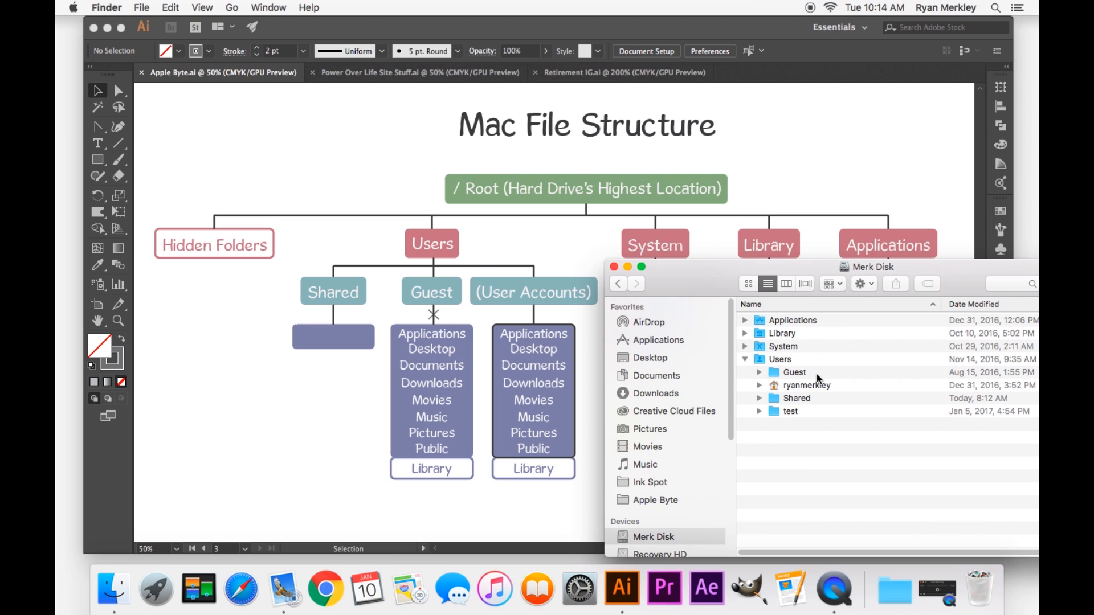
pyautogui.moveTo(838, 384)
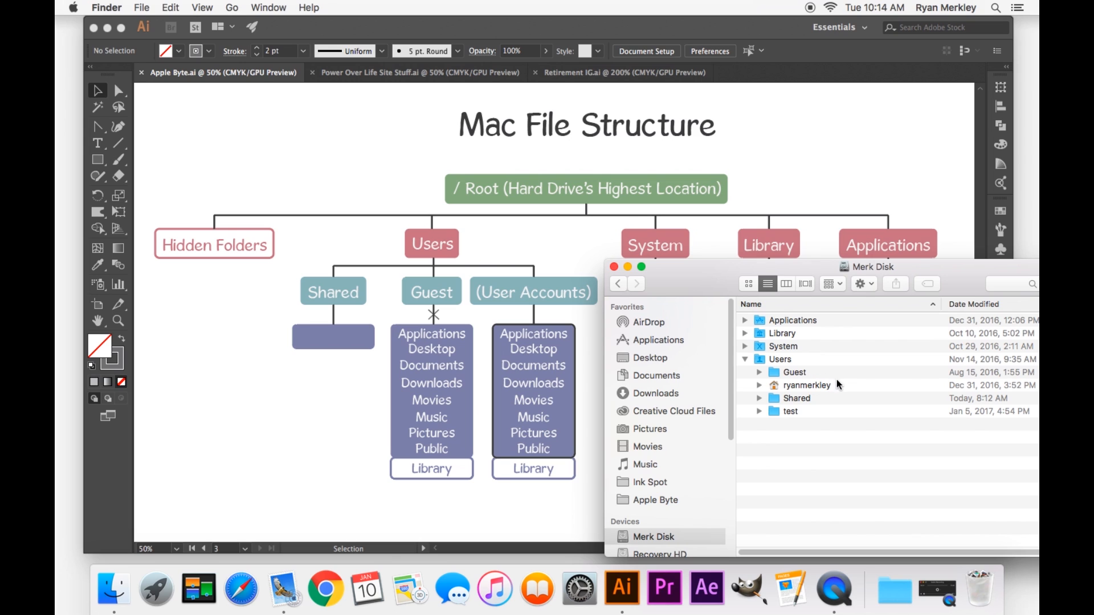
pyautogui.moveTo(799, 391)
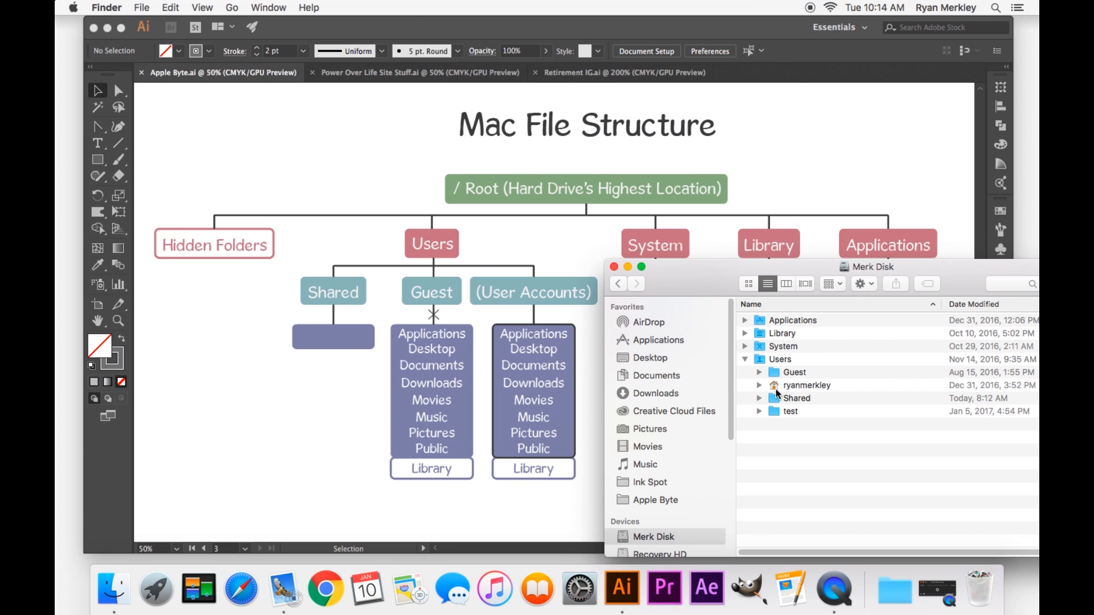
pyautogui.moveTo(779, 412)
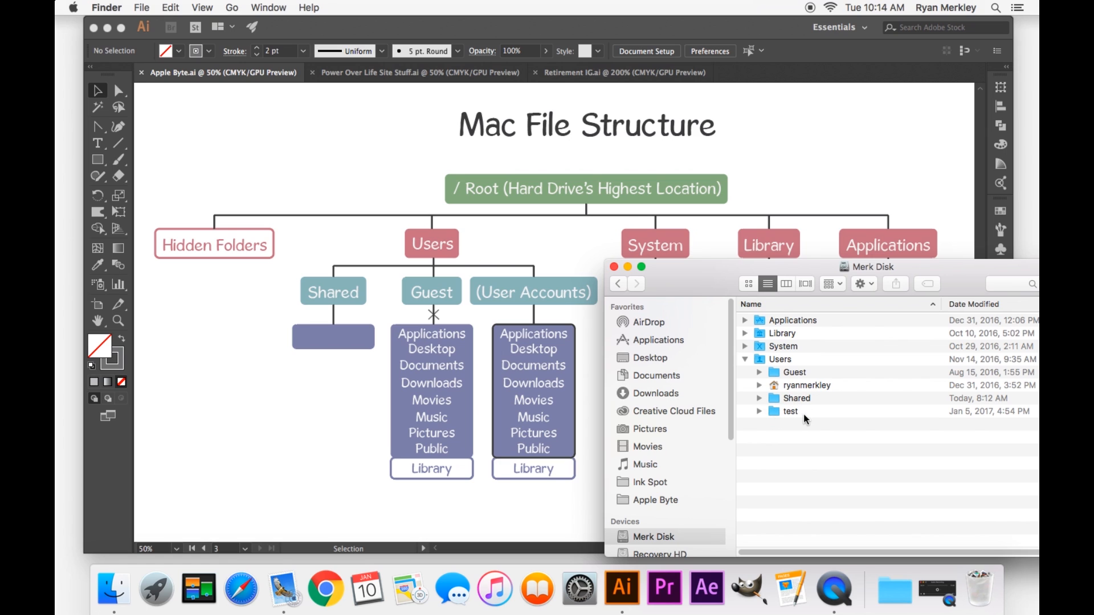
# - Select and expand the ryanmerkley home folder to list Desktop, Documents, Downloads and more
pyautogui.click(807, 385)
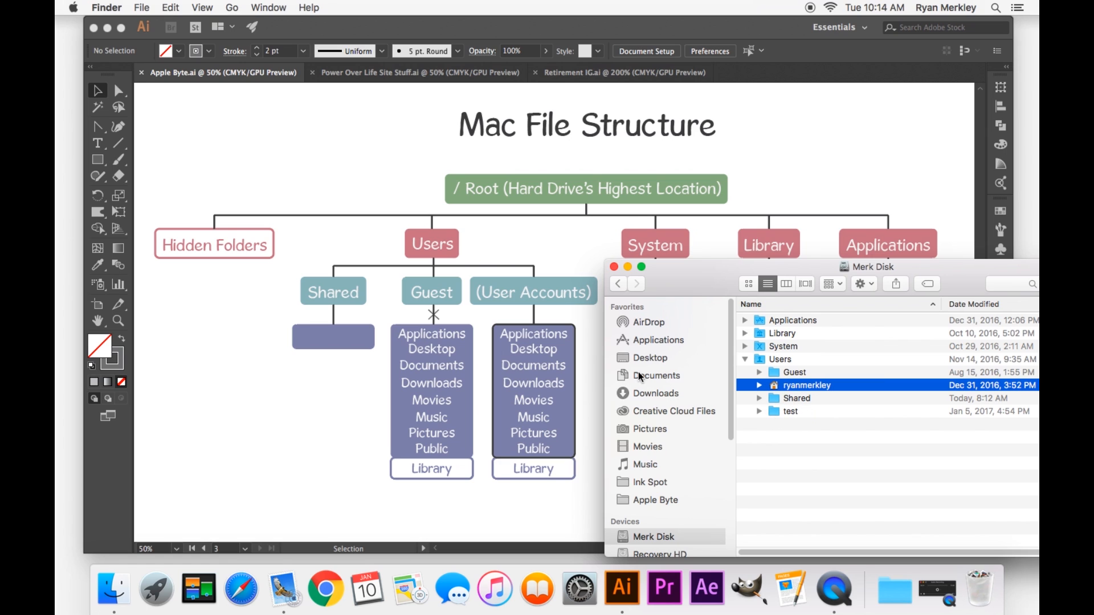
pyautogui.moveTo(568, 366)
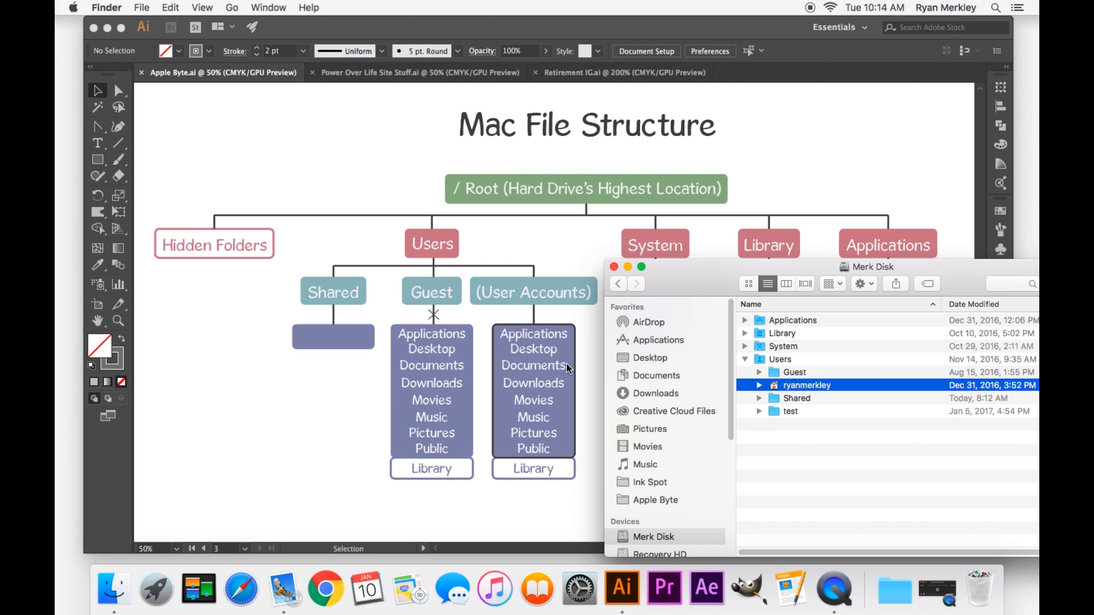
pyautogui.moveTo(751, 386)
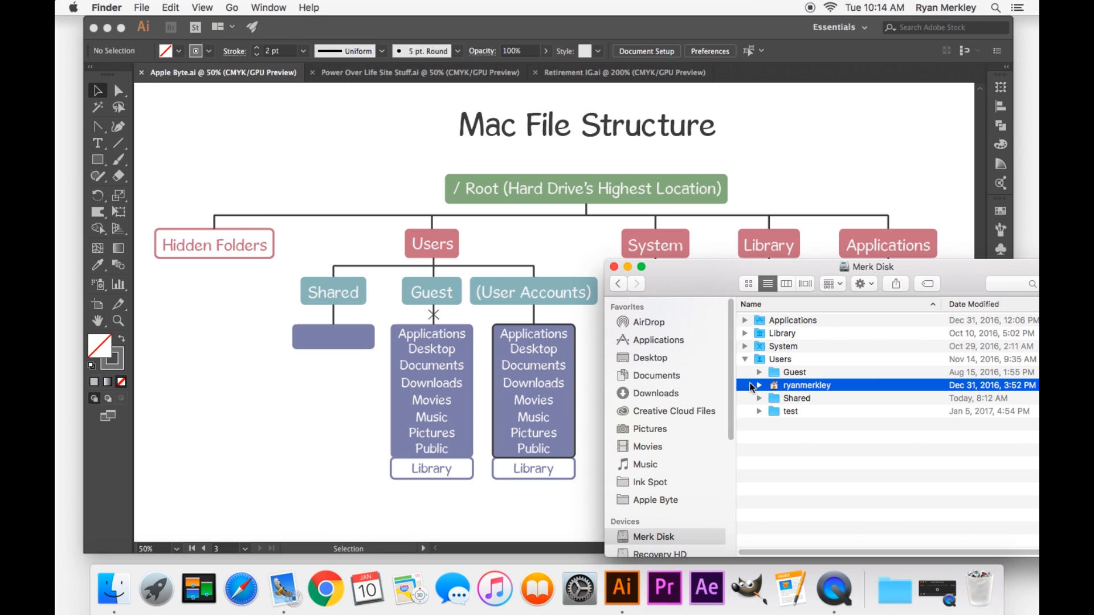
pyautogui.click(759, 384)
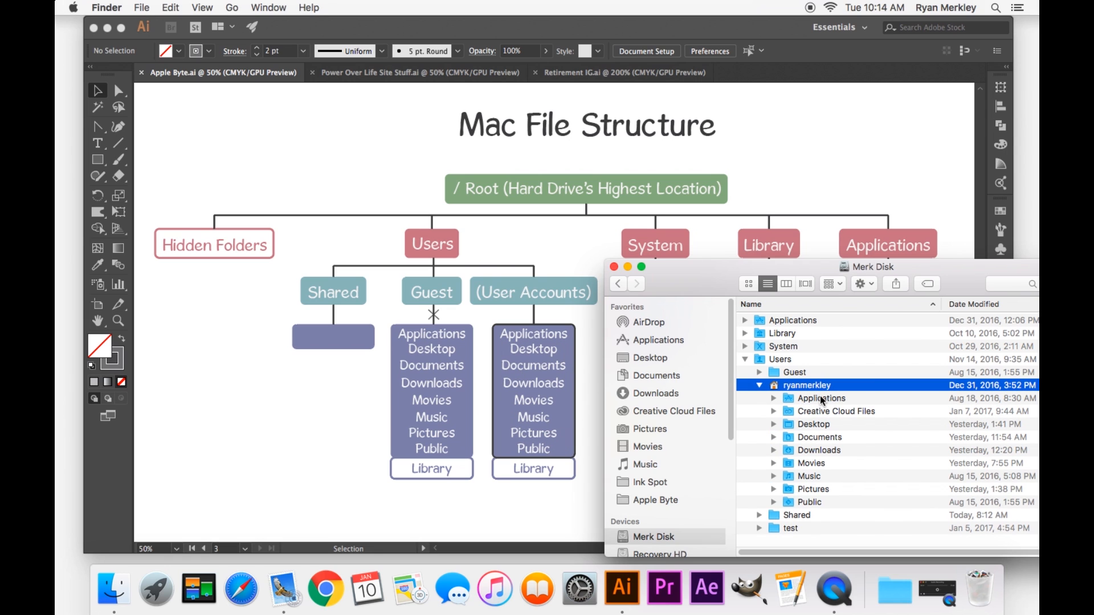
pyautogui.moveTo(832, 424)
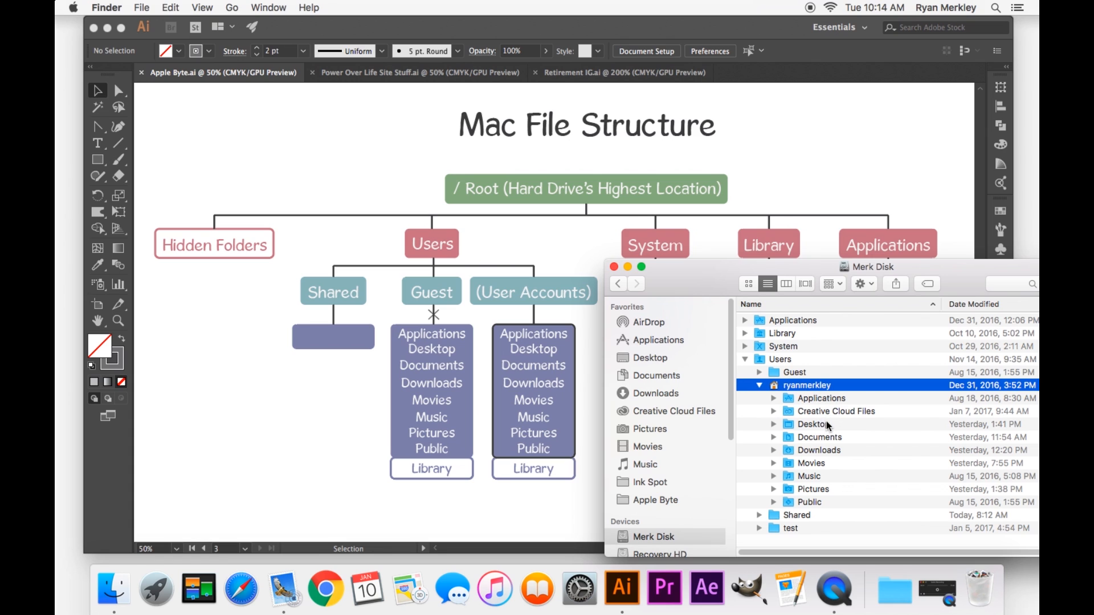
pyautogui.moveTo(812, 408)
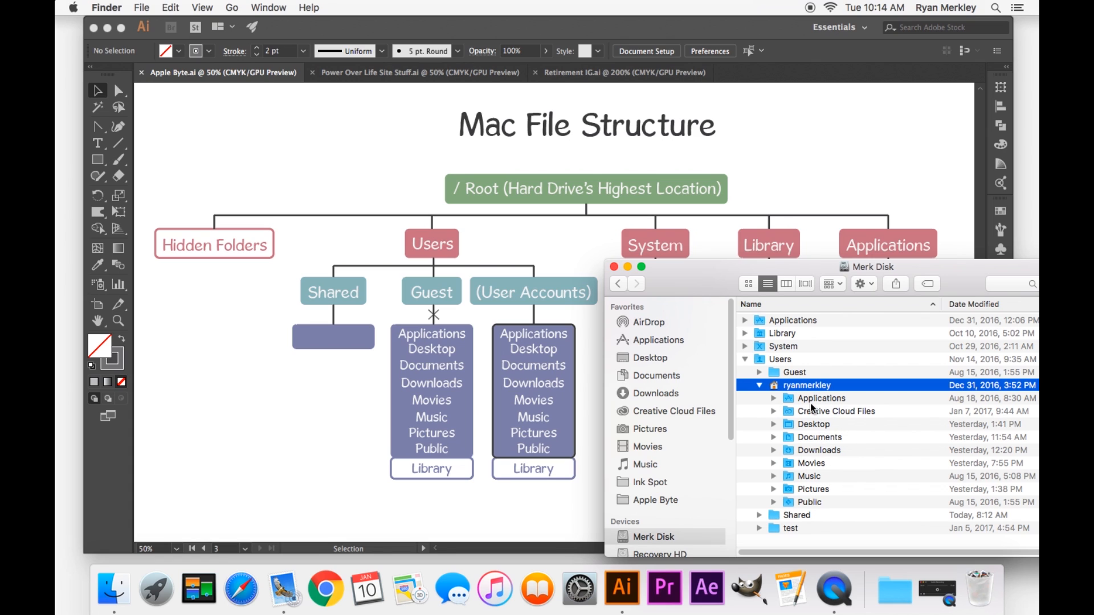
pyautogui.moveTo(834, 419)
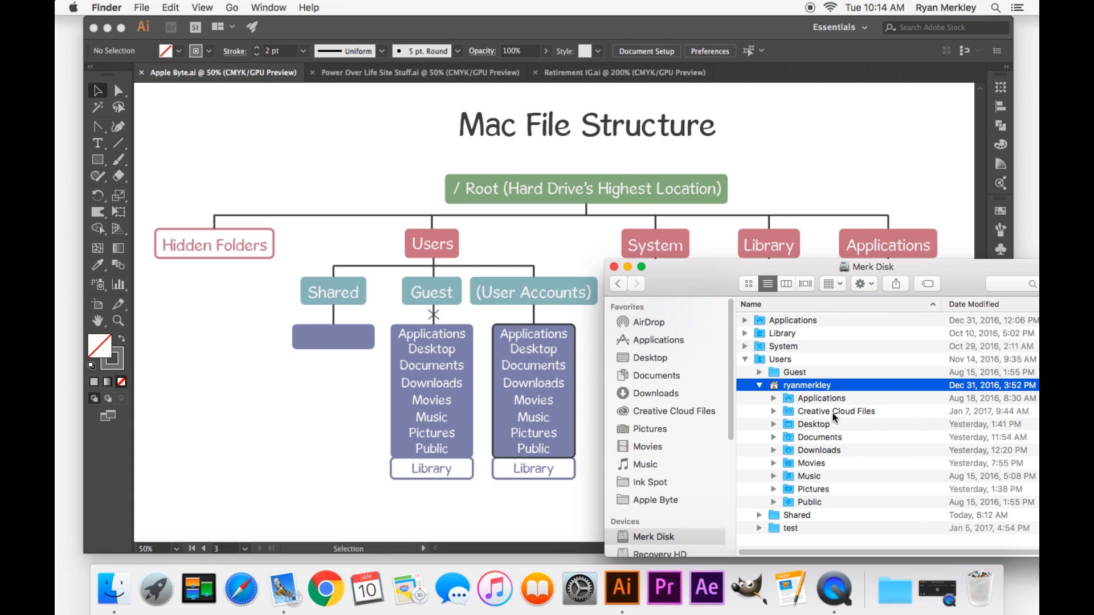
pyautogui.moveTo(874, 412)
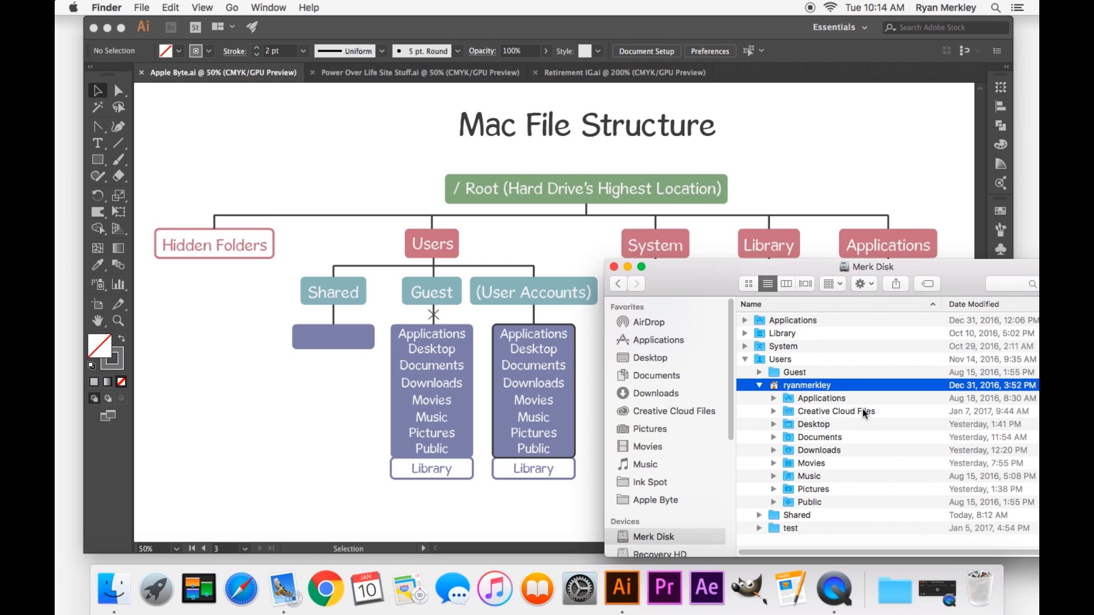
pyautogui.moveTo(820, 424)
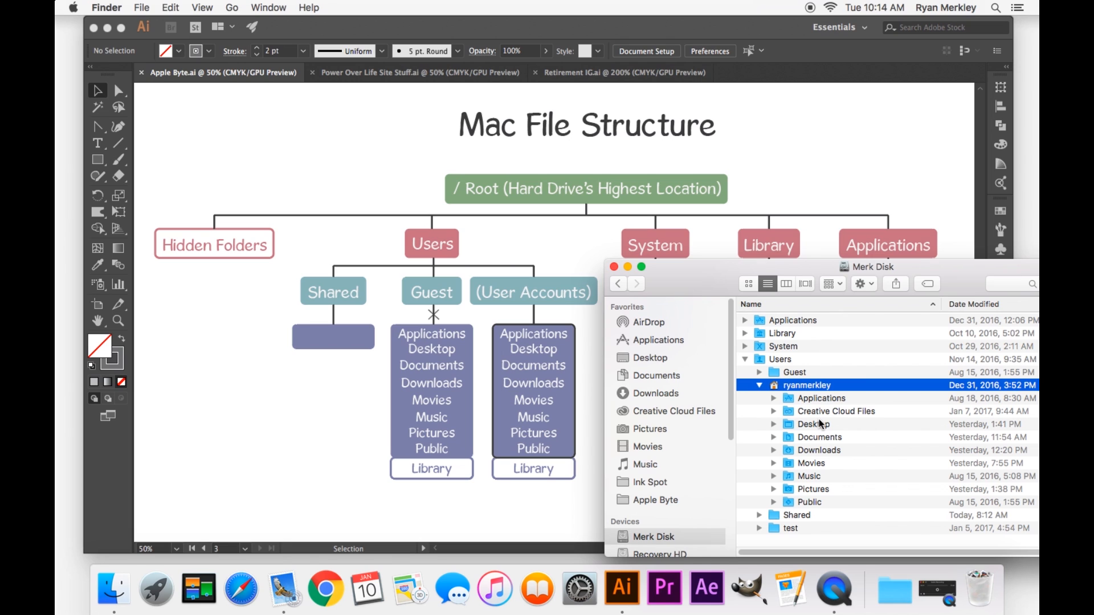
pyautogui.moveTo(774, 441)
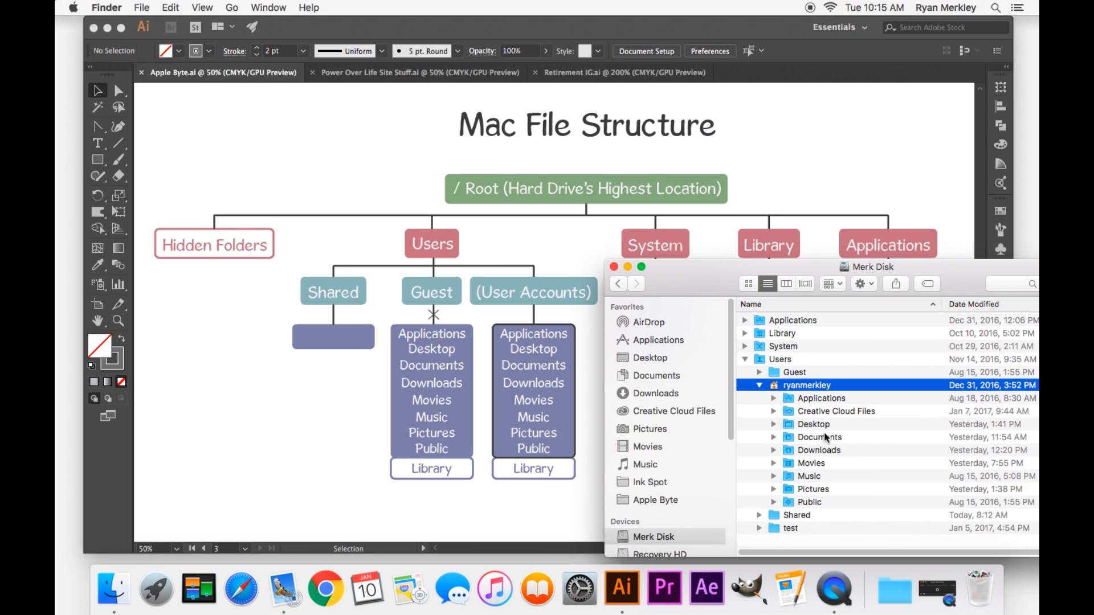
pyautogui.moveTo(843, 491)
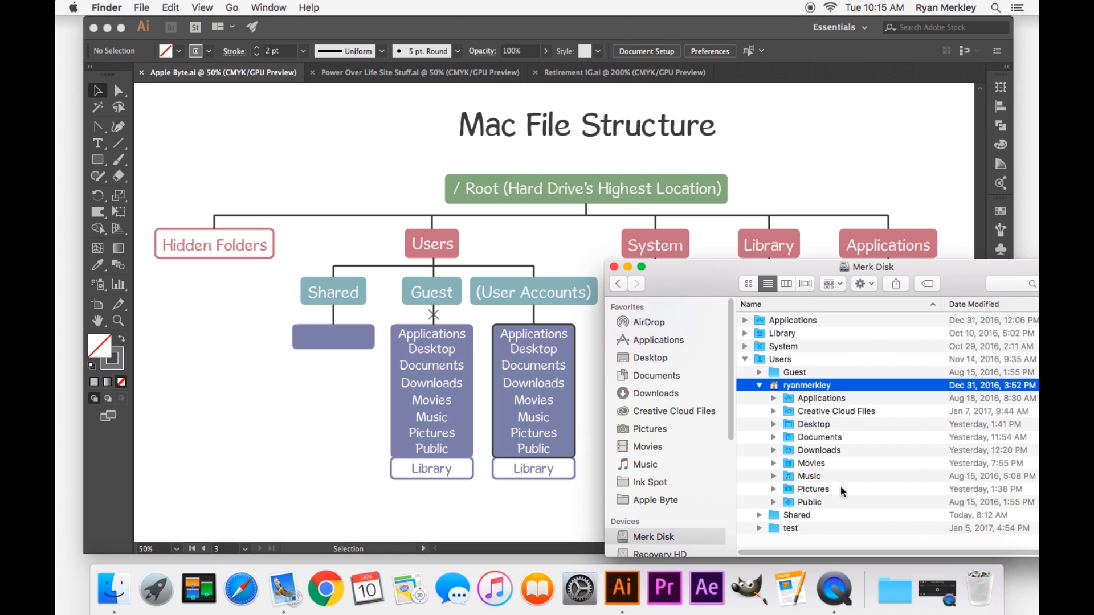
pyautogui.moveTo(630, 387)
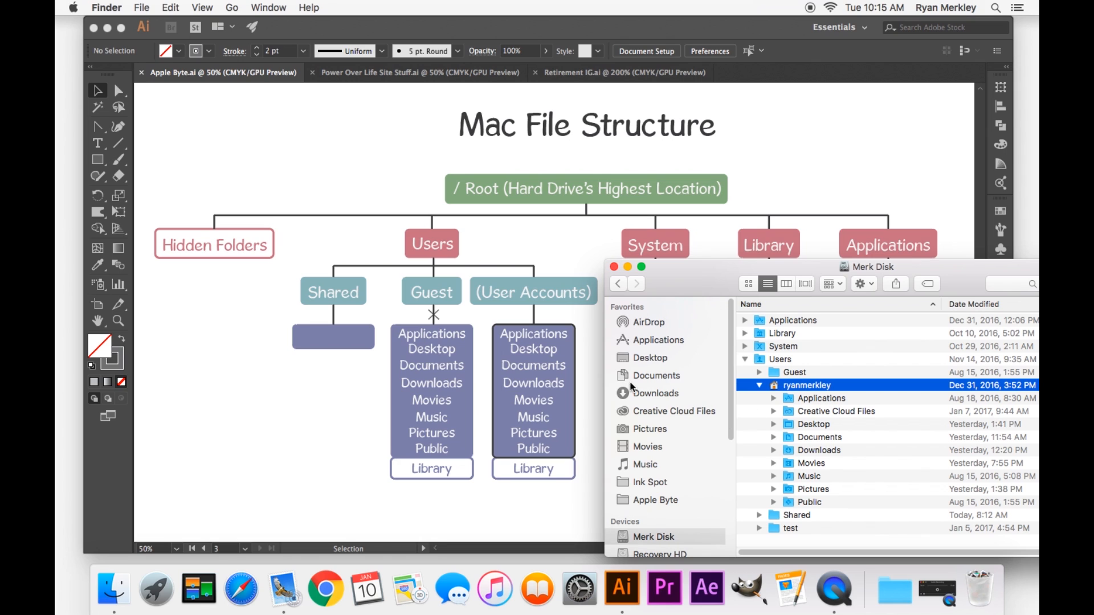
pyautogui.moveTo(688, 378)
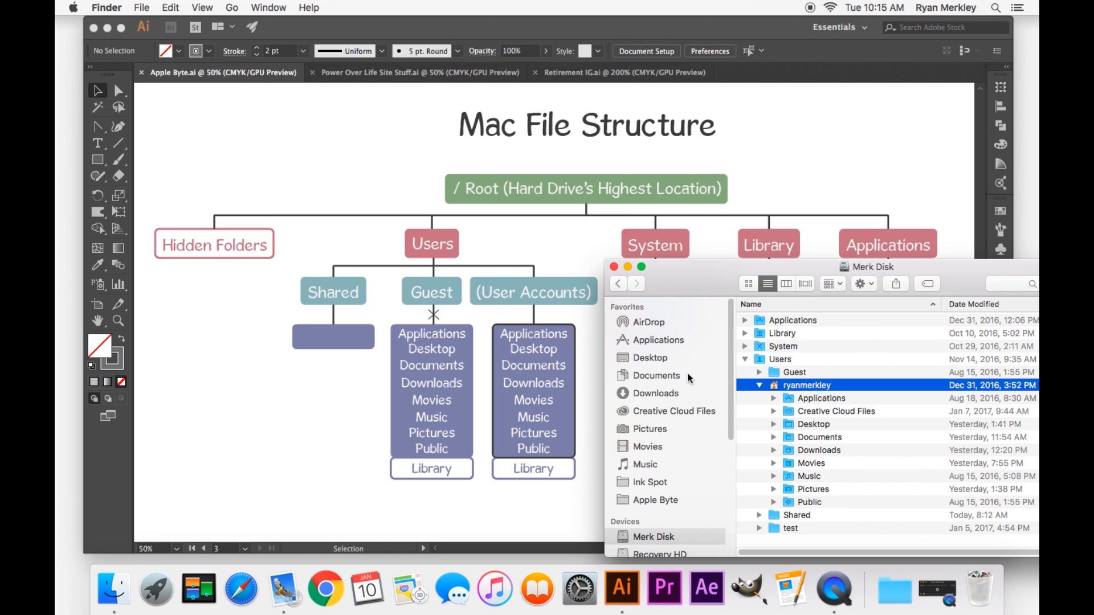
pyautogui.moveTo(832, 398)
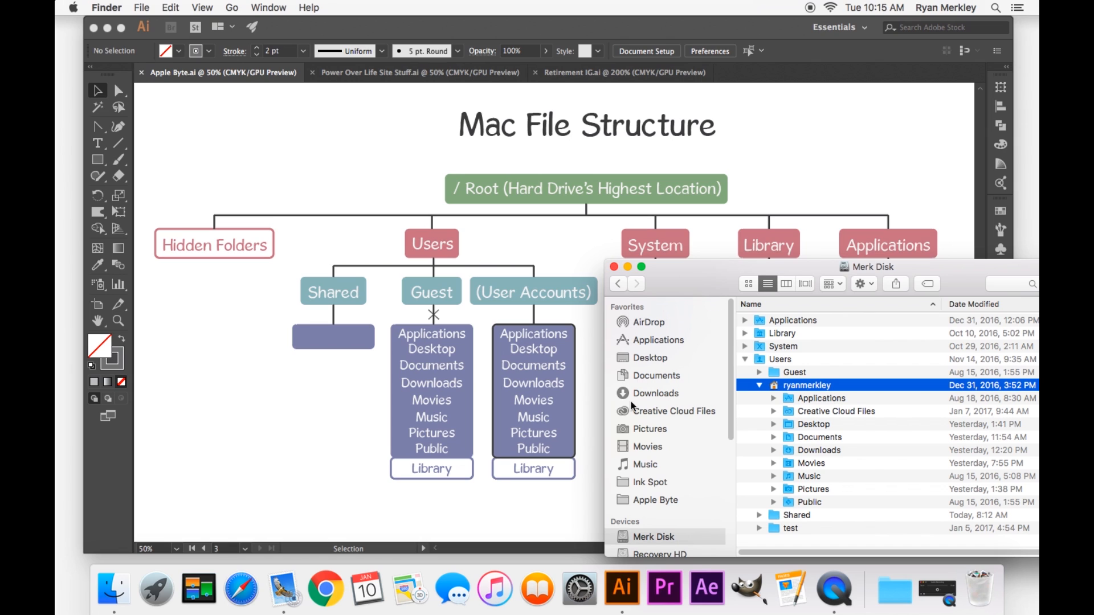
pyautogui.moveTo(692, 341)
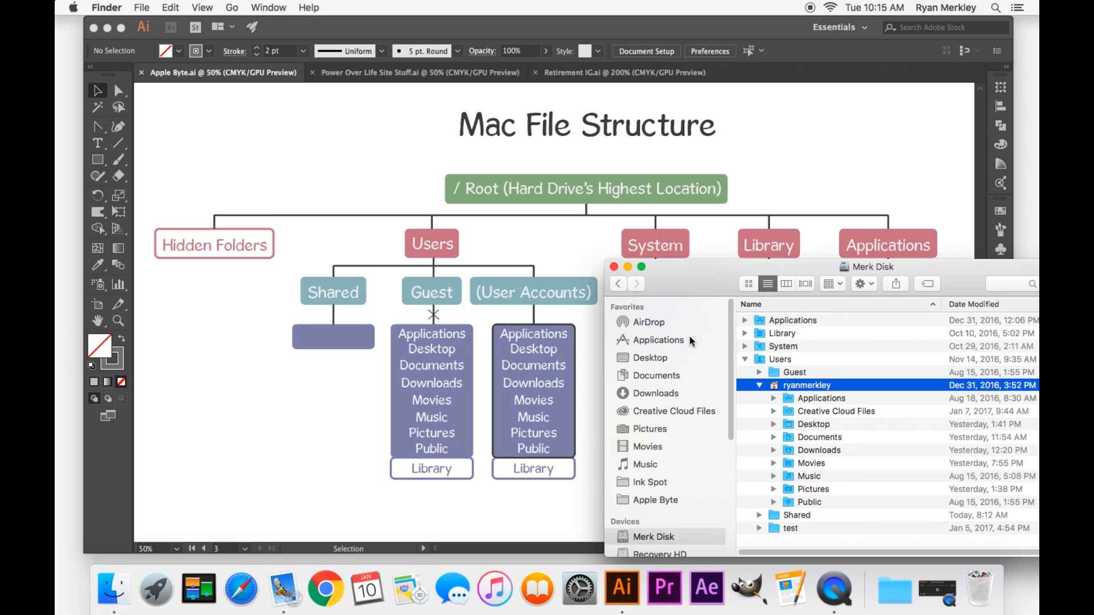
pyautogui.moveTo(659, 341)
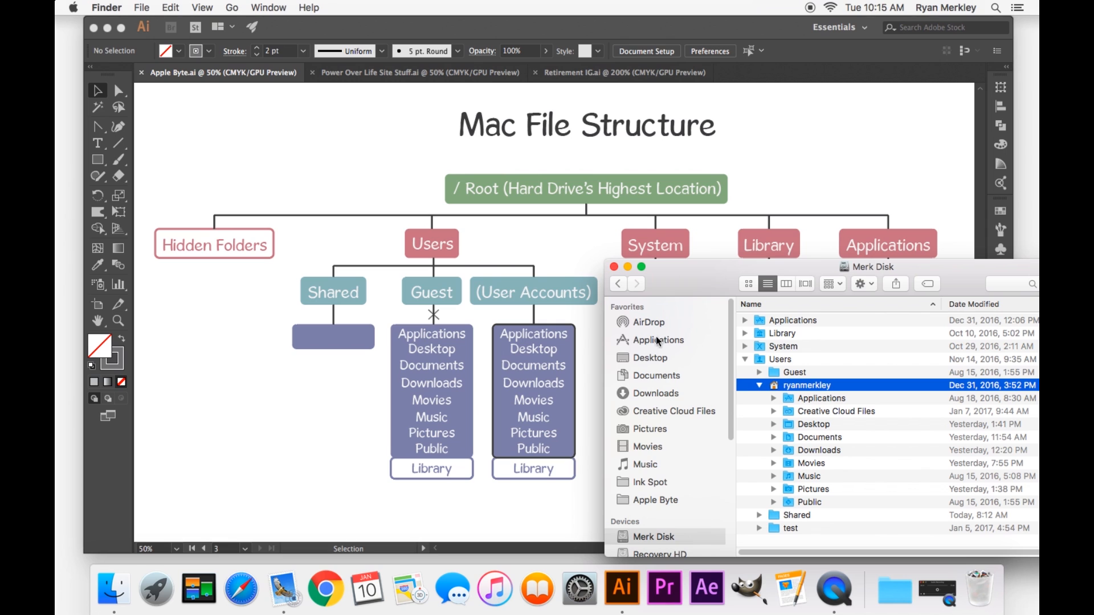
pyautogui.moveTo(841, 389)
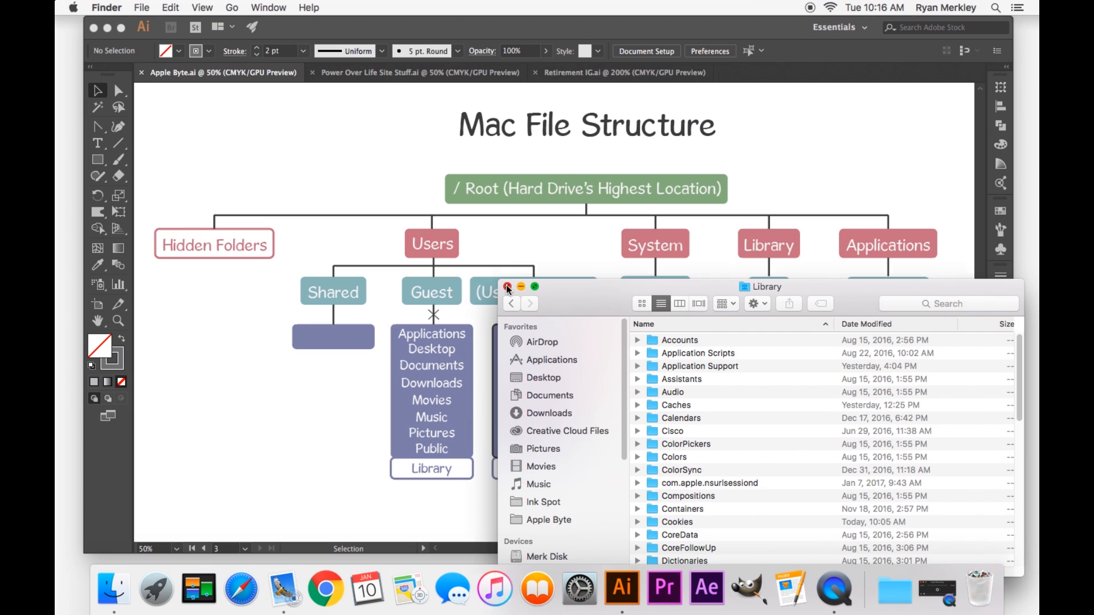
# - Close the Finder Library window to reveal the diagram's Visible/Hidden legend
pyautogui.click(504, 287)
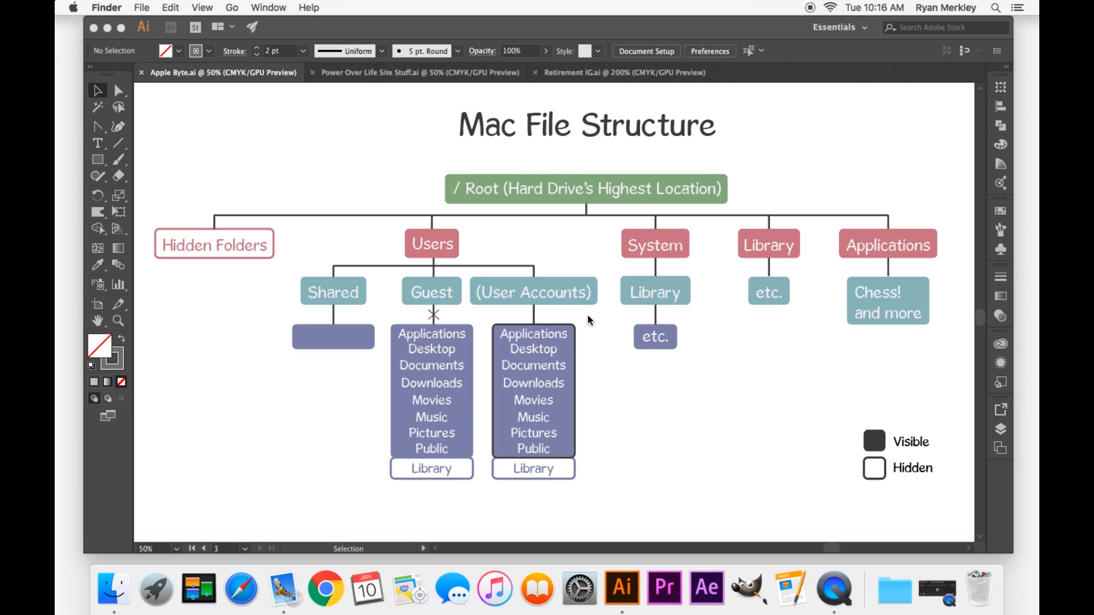
pyautogui.moveTo(494, 364)
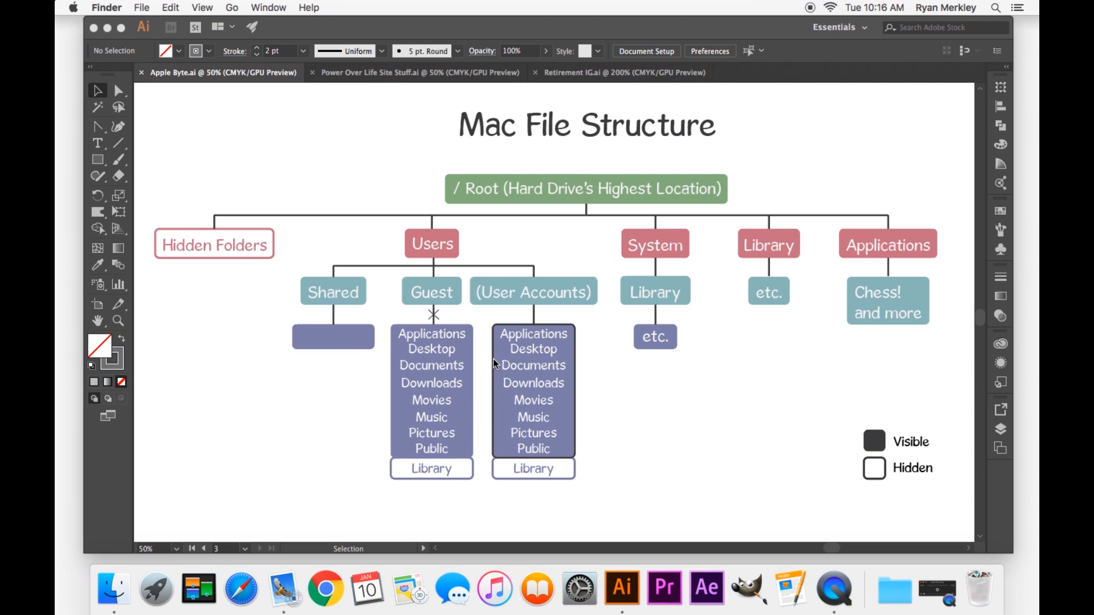
pyautogui.moveTo(491, 333)
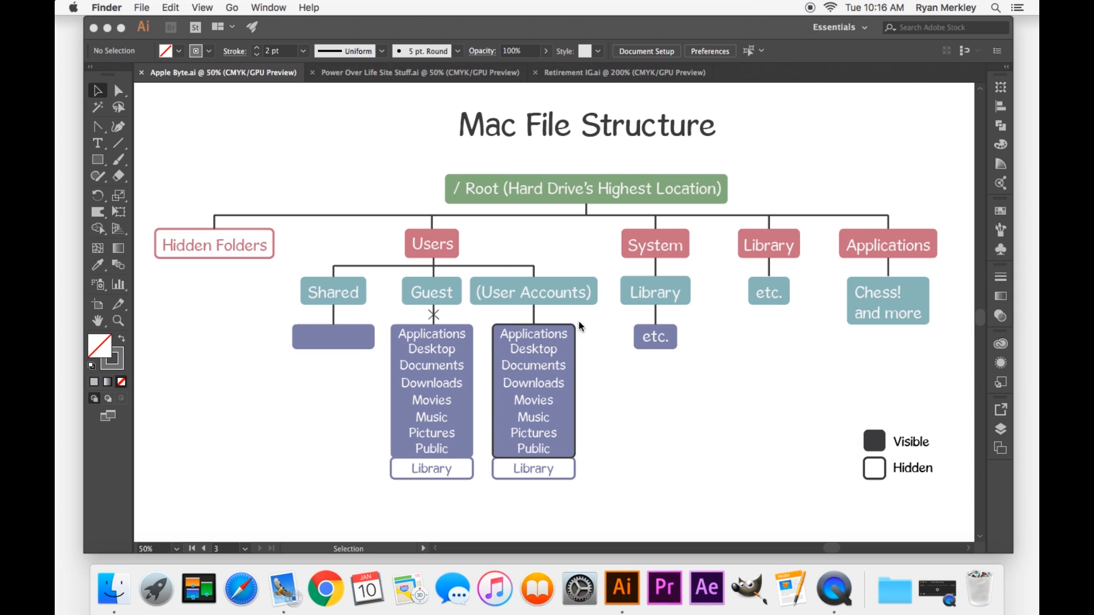
pyautogui.moveTo(570, 457)
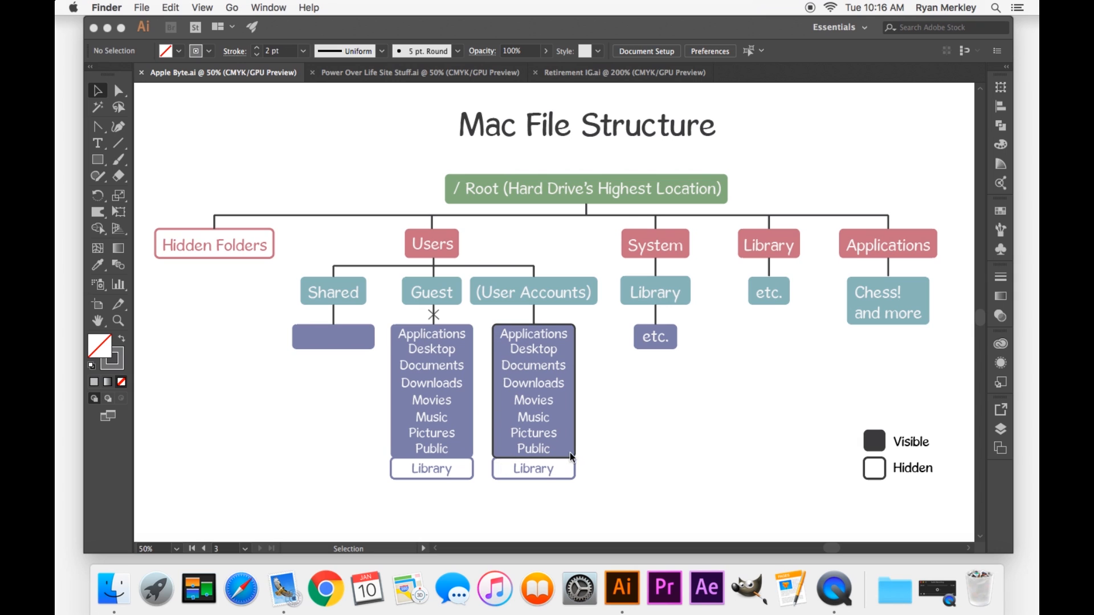
pyautogui.moveTo(500, 450)
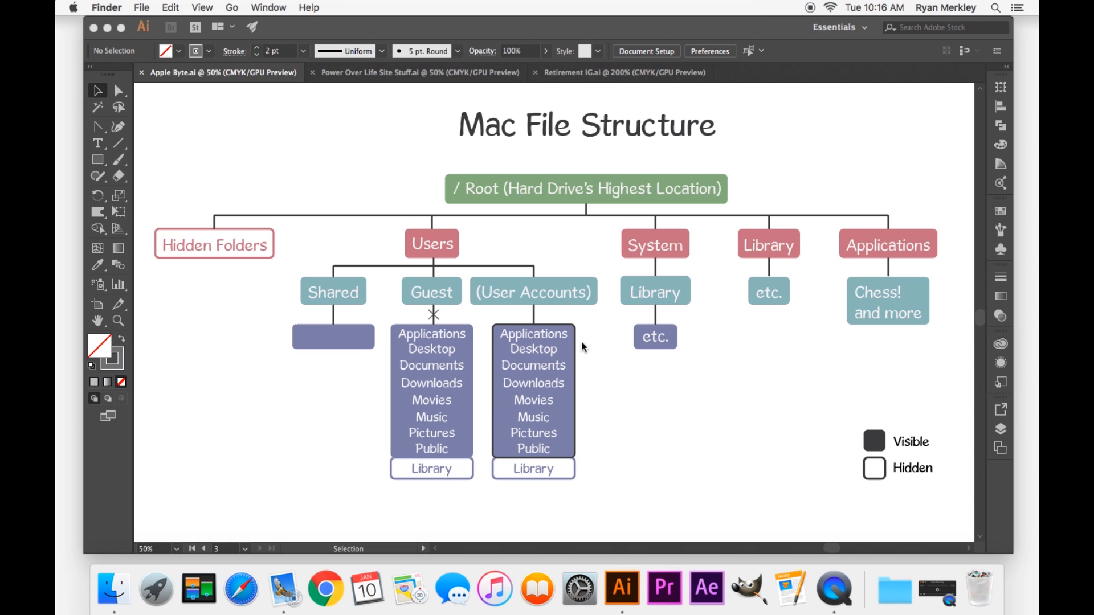
pyautogui.moveTo(753, 248)
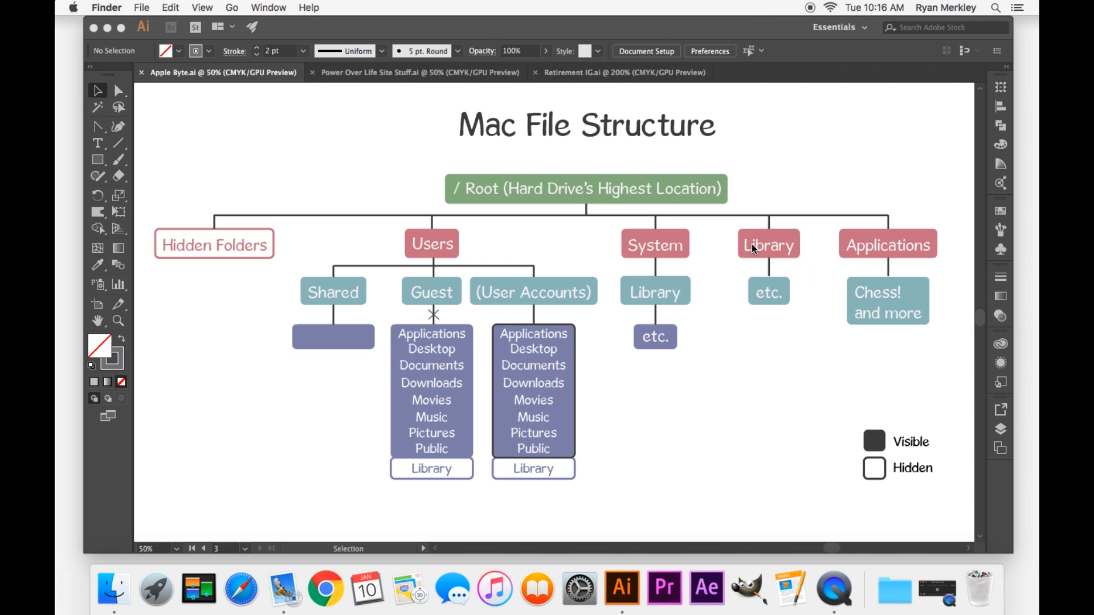
pyautogui.moveTo(944, 252)
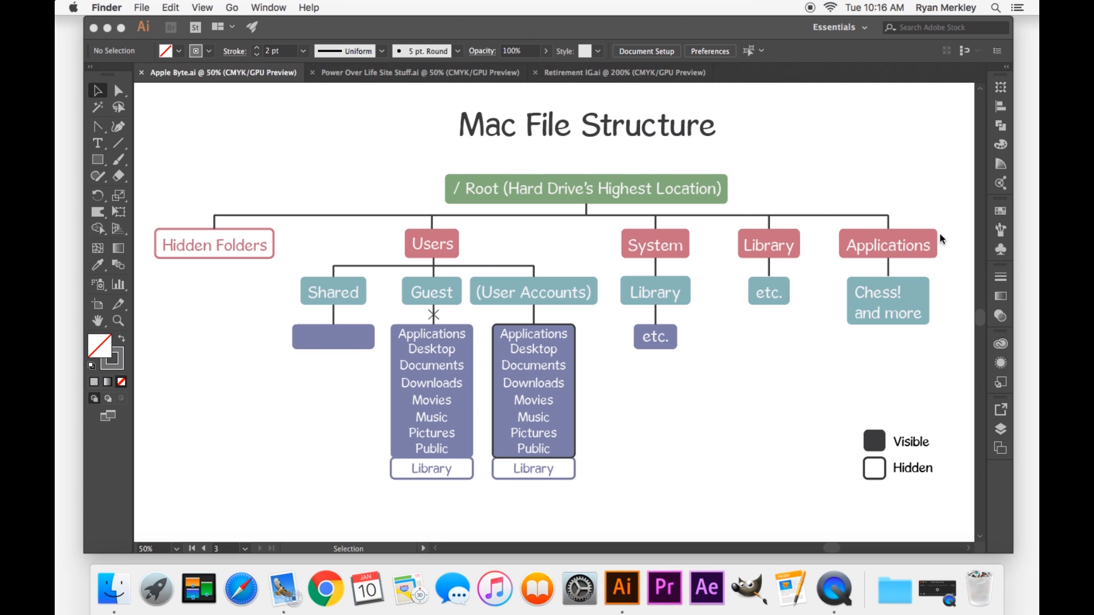
pyautogui.moveTo(577, 347)
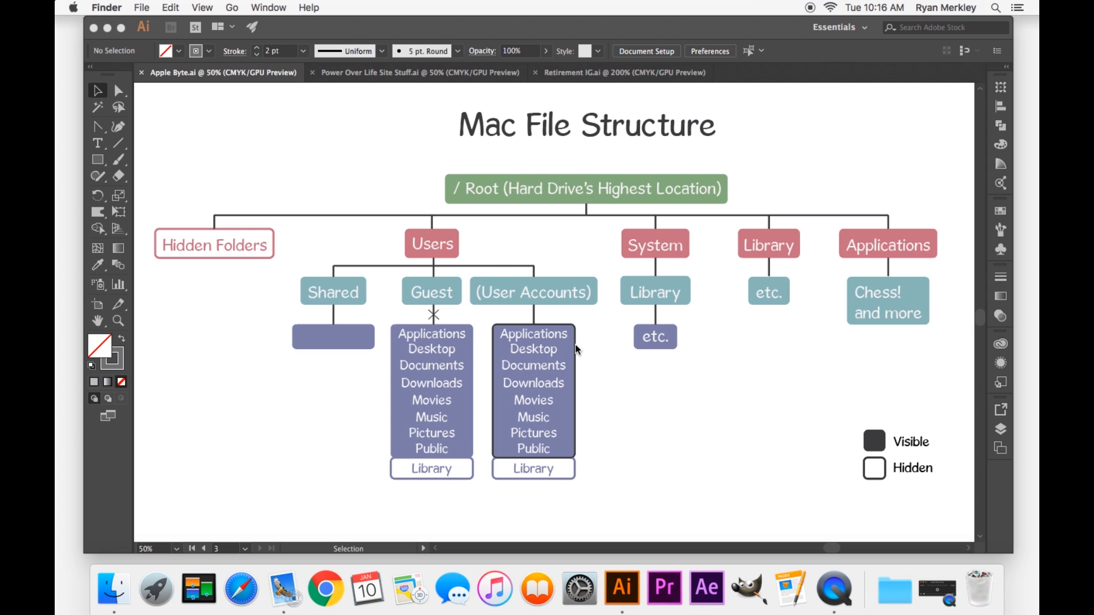
pyautogui.moveTo(558, 388)
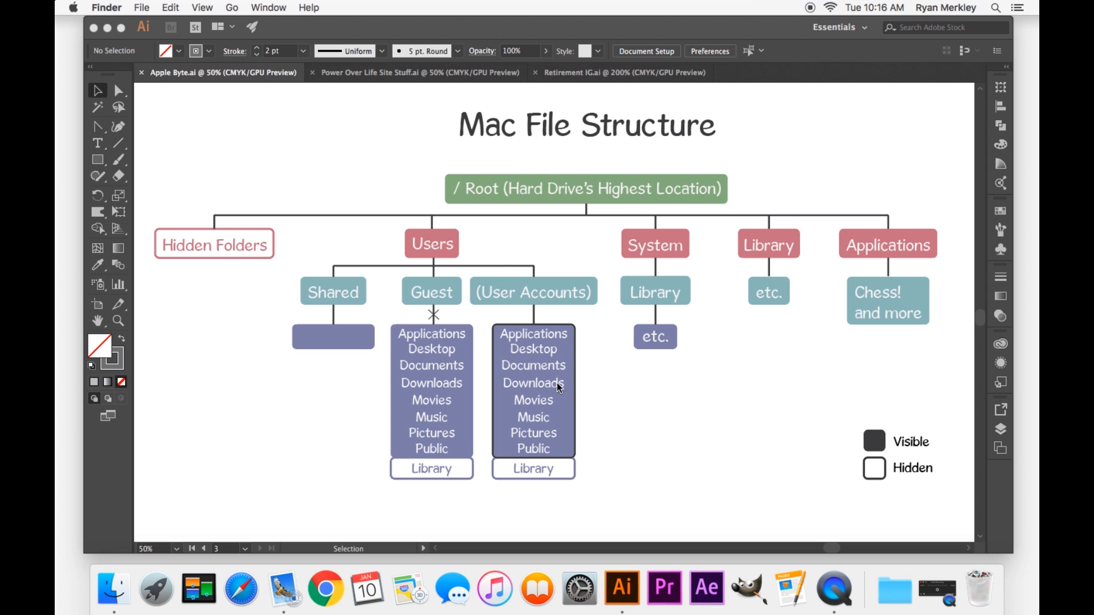
pyautogui.moveTo(616, 365)
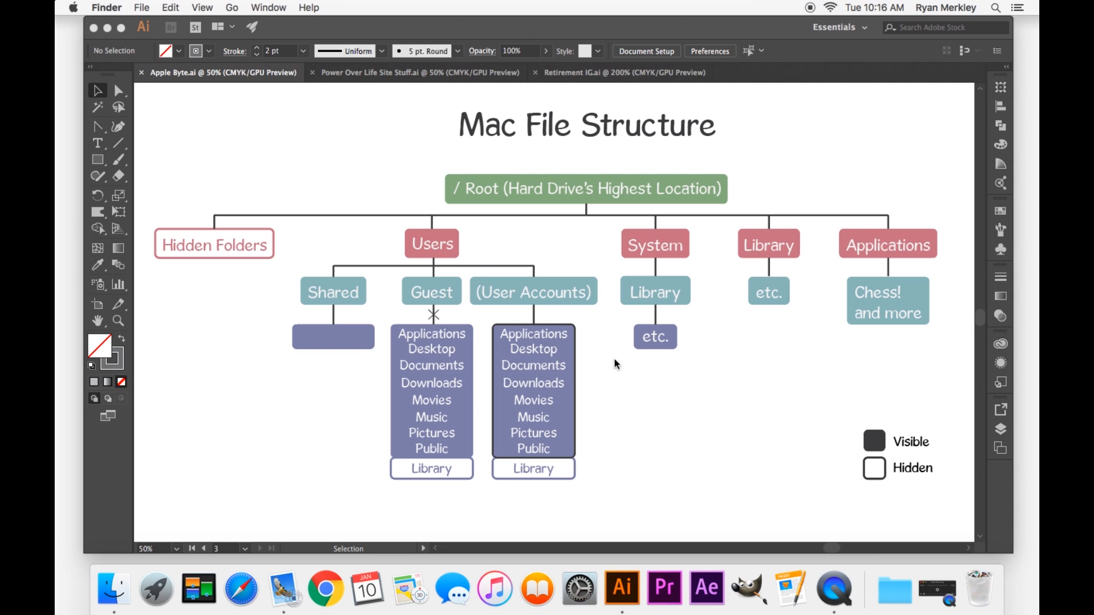